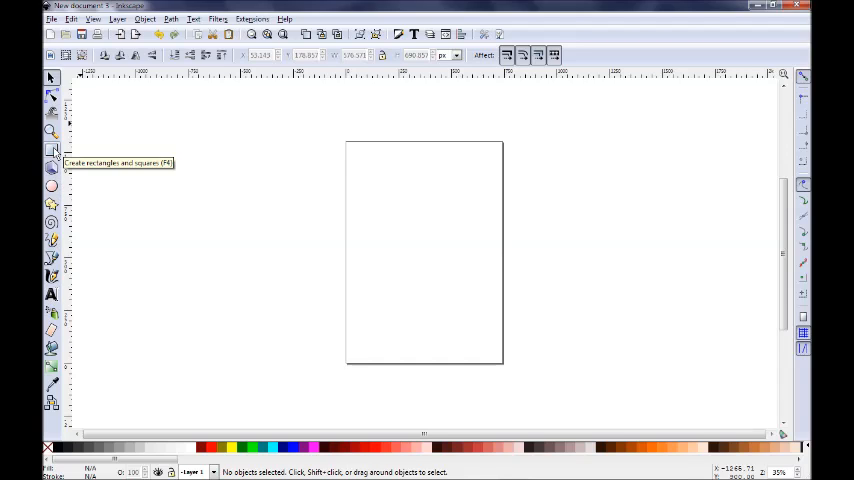
- Draw a blue rectangle across the upper half of the blank page with the Rectangle tool
click(52, 164)
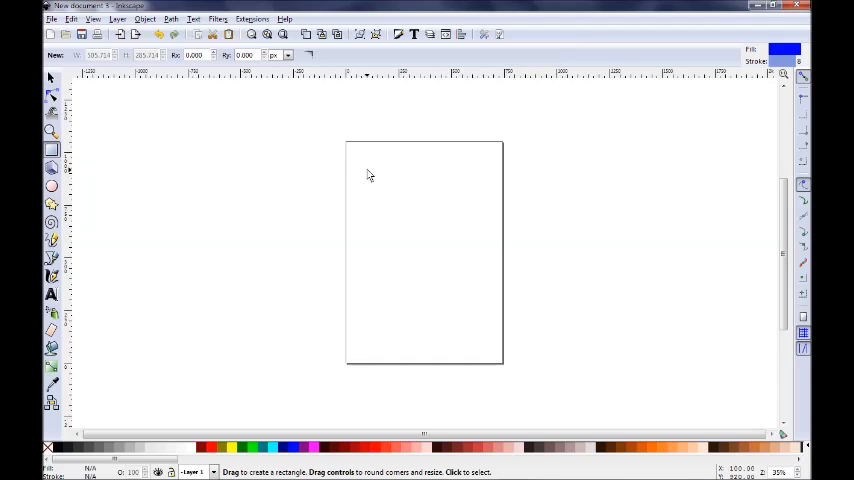
drag(367, 168, 483, 238)
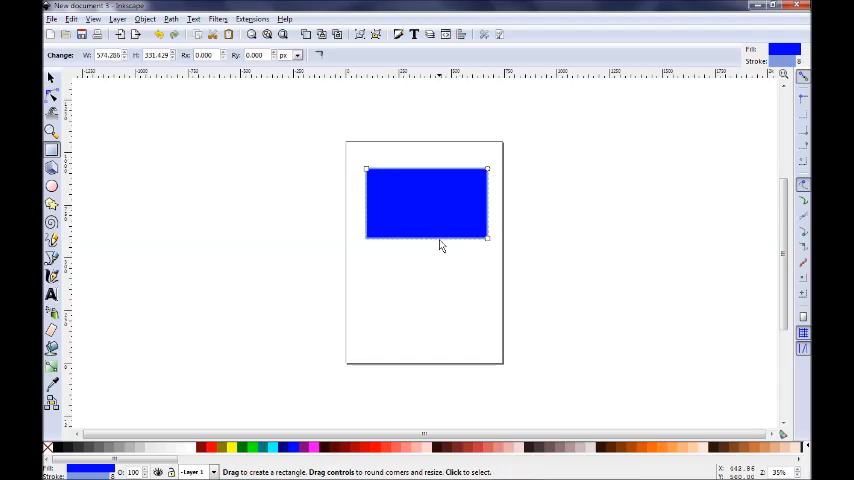
mouse_move(398, 245)
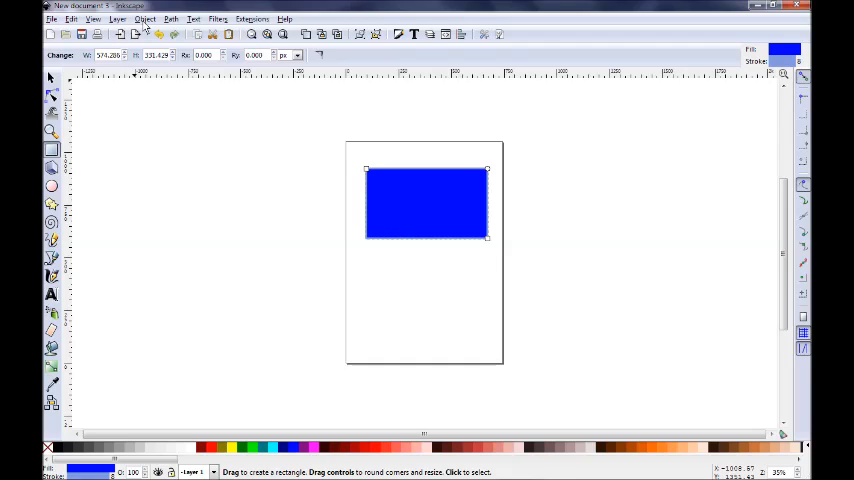
- Show the rectangle's Object Properties, revealing its id and label rect3782
click(144, 19)
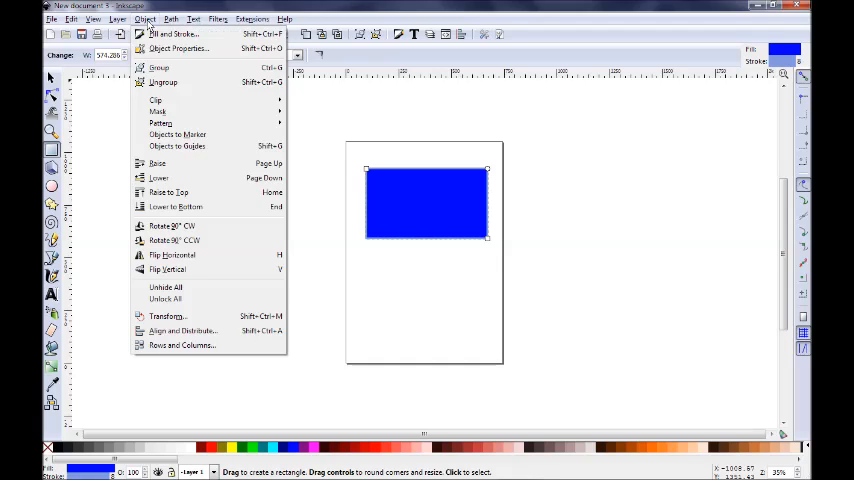
mouse_move(178, 48)
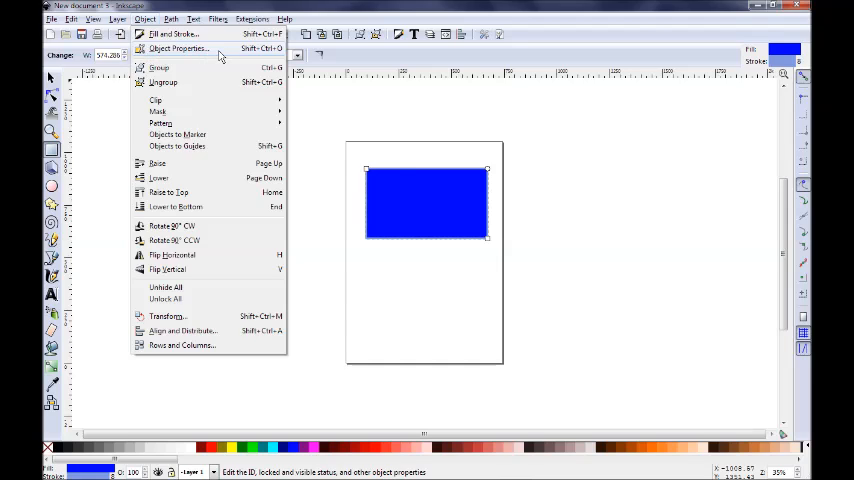
click(178, 48)
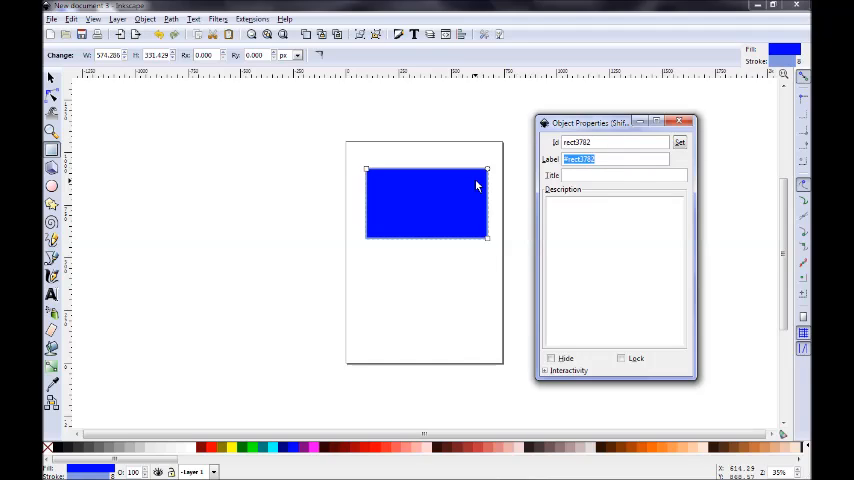
mouse_move(573, 162)
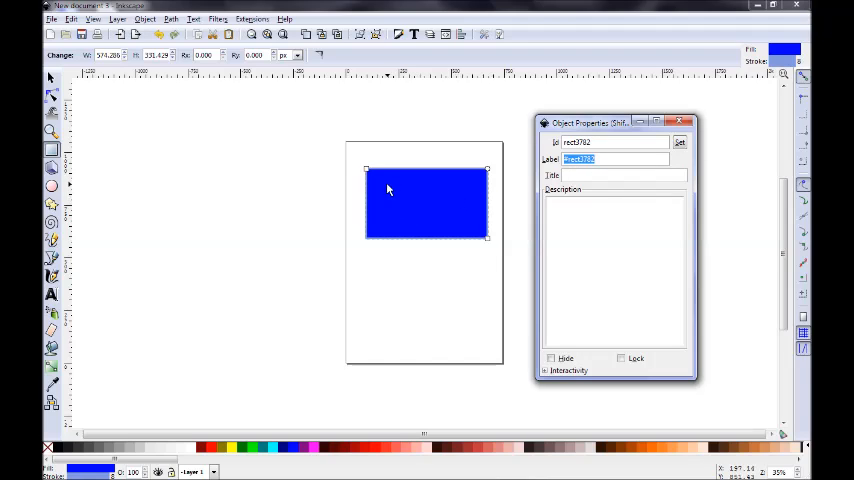
mouse_move(400, 221)
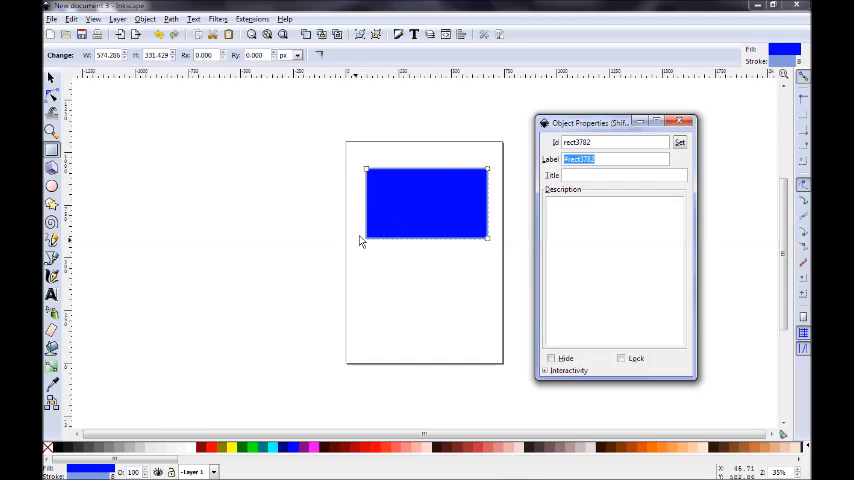
mouse_move(355, 436)
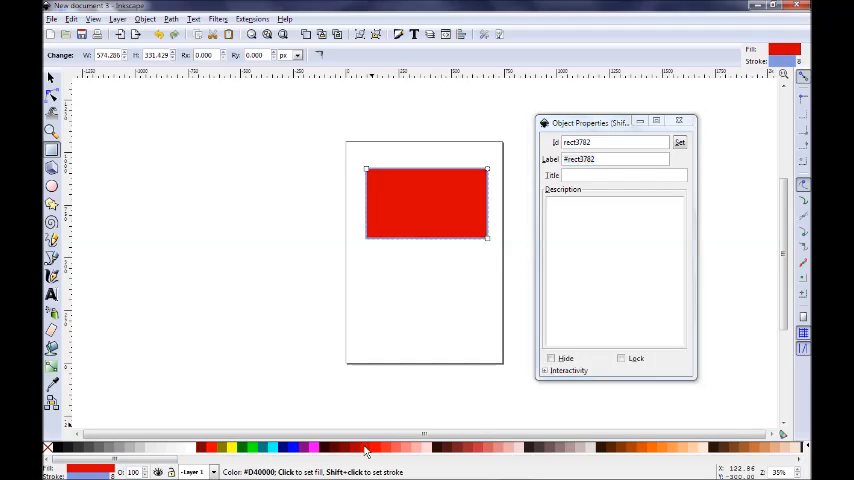
mouse_move(449, 213)
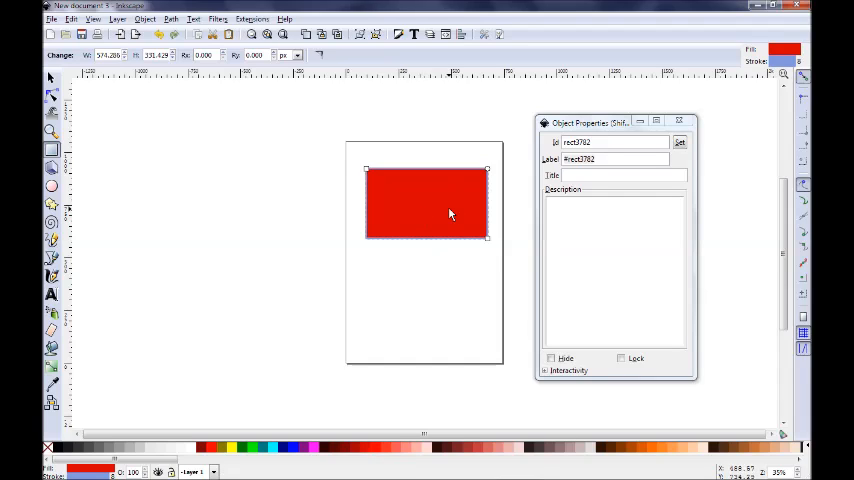
mouse_move(448, 219)
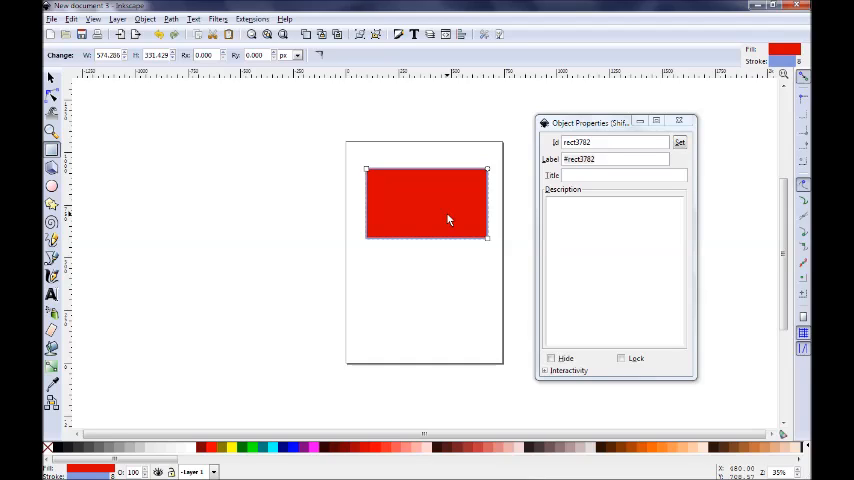
mouse_move(375, 227)
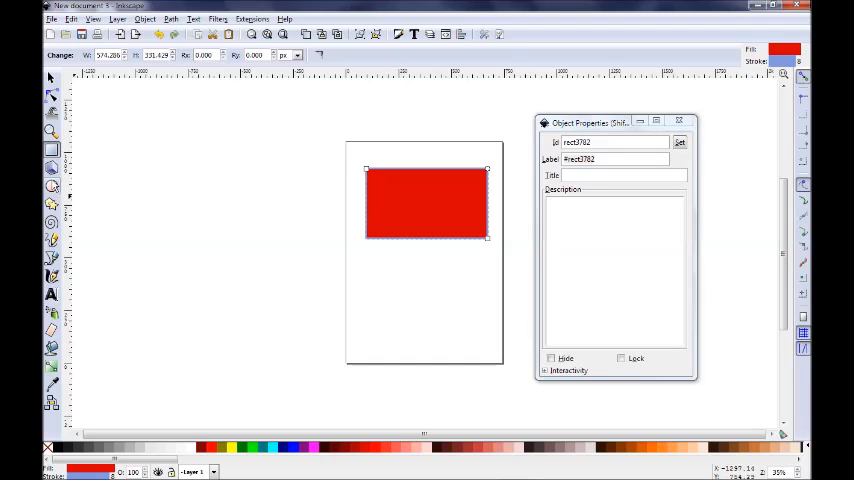
mouse_move(51, 187)
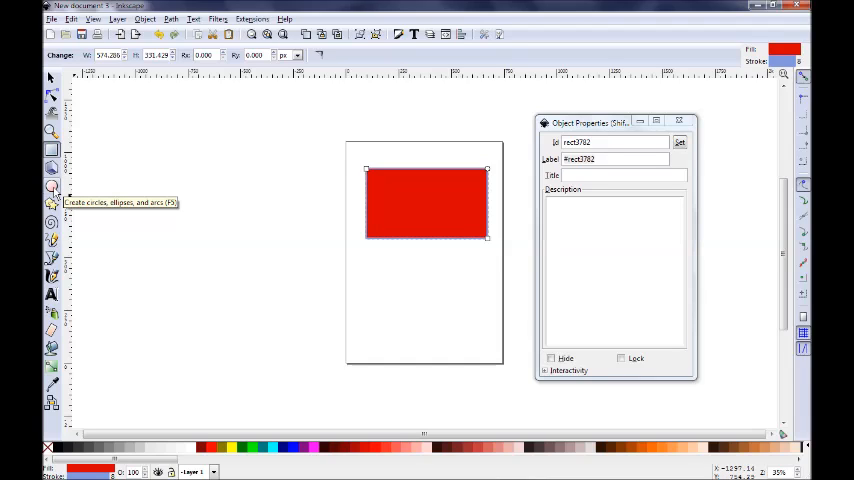
- Draw a red ellipse below the rectangle and move the Object Properties panel aside
click(52, 185)
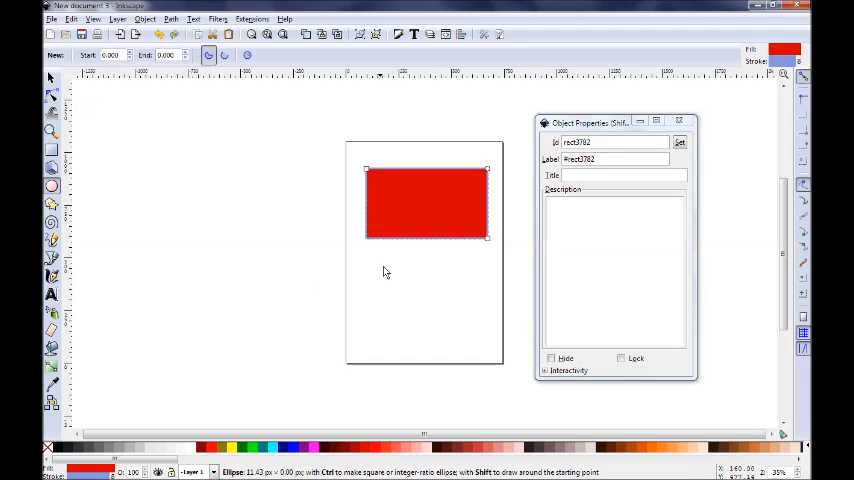
drag(383, 271, 465, 341)
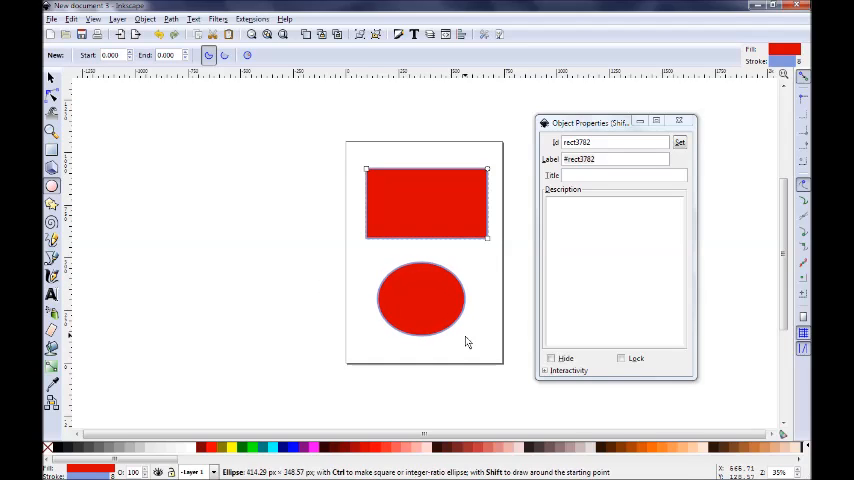
click(422, 298)
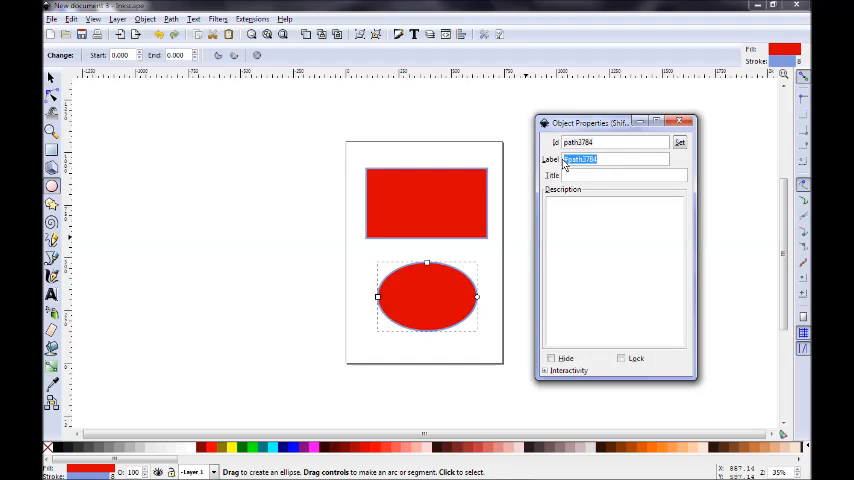
drag(590, 123, 592, 135)
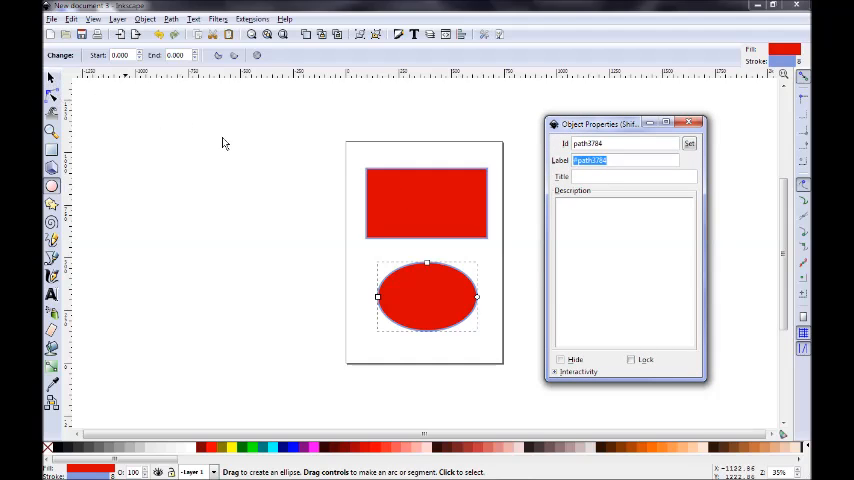
mouse_move(543, 320)
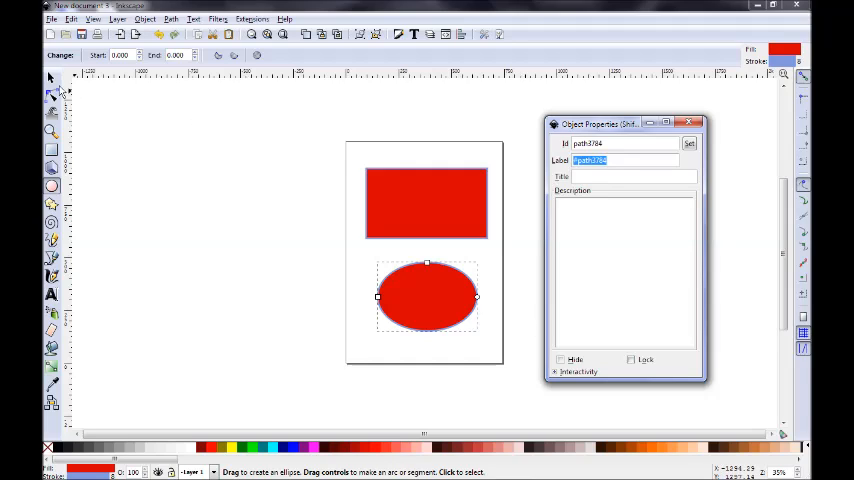
mouse_move(52, 82)
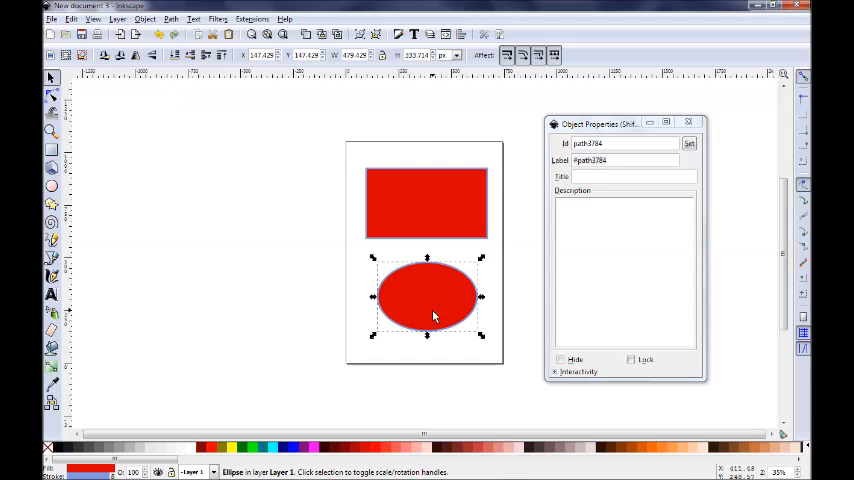
mouse_move(481, 283)
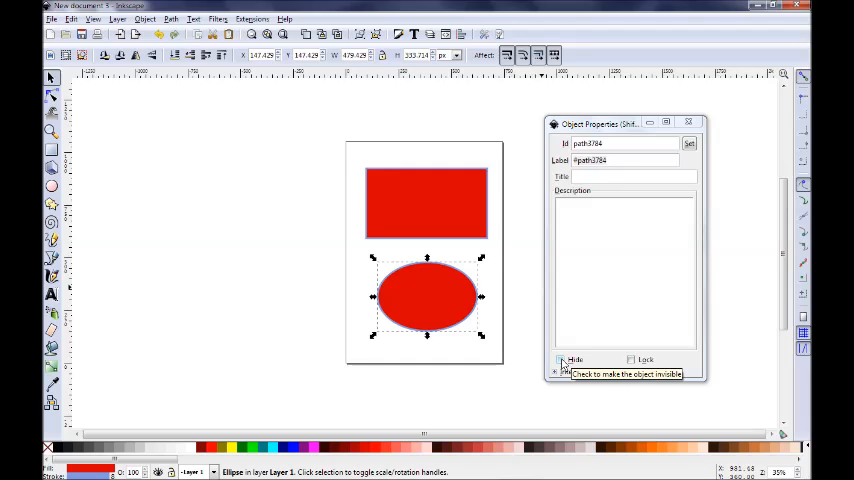
- Lock the red ellipse in Object Properties so it cannot be selected
click(560, 360)
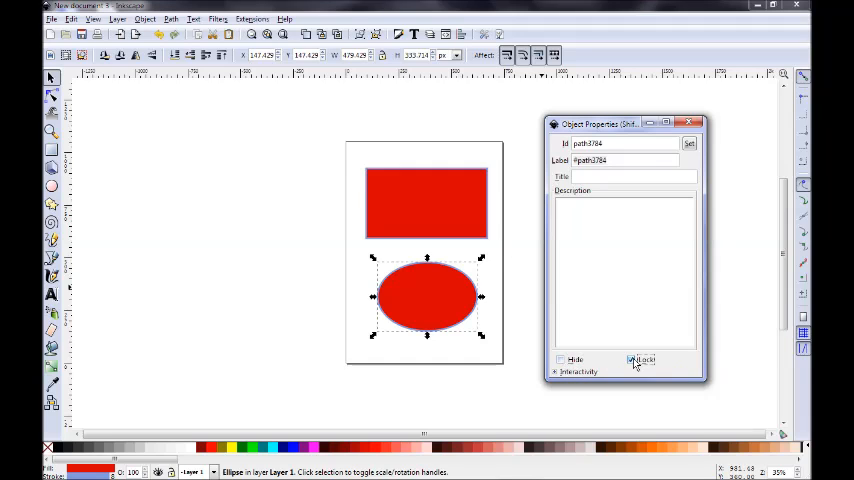
click(631, 360)
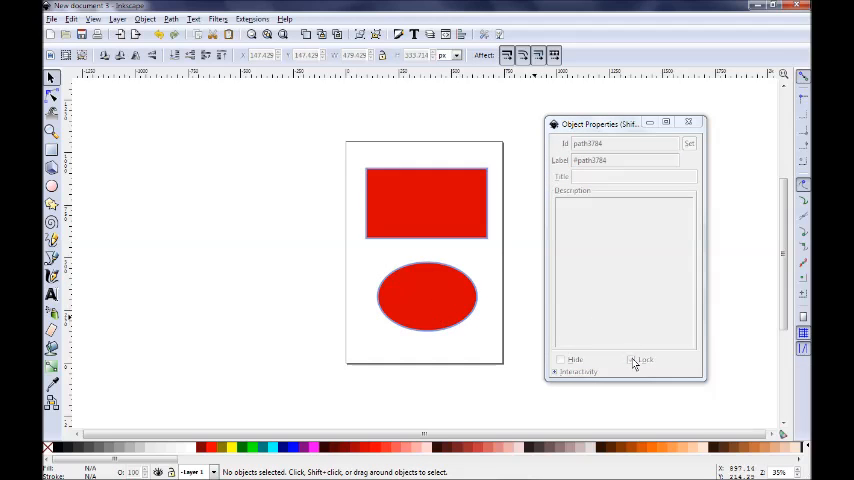
click(631, 359)
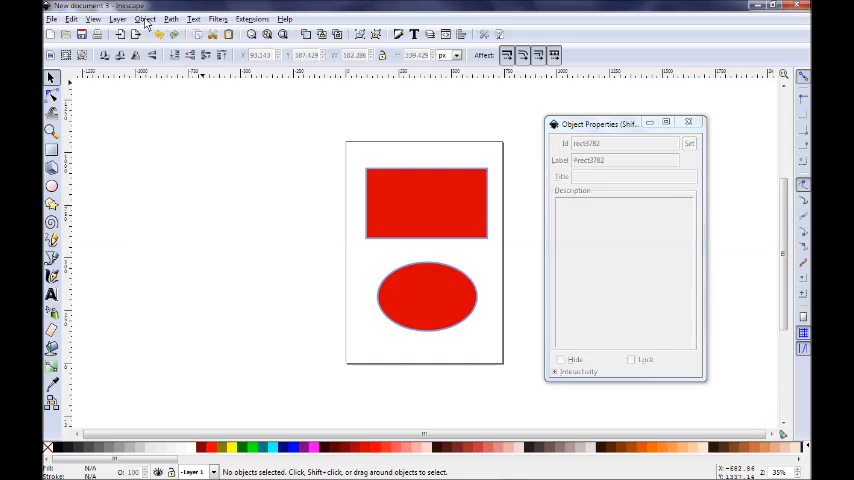
- Release the lock again with Object > Unlock All and reselect the ellipse
click(145, 19)
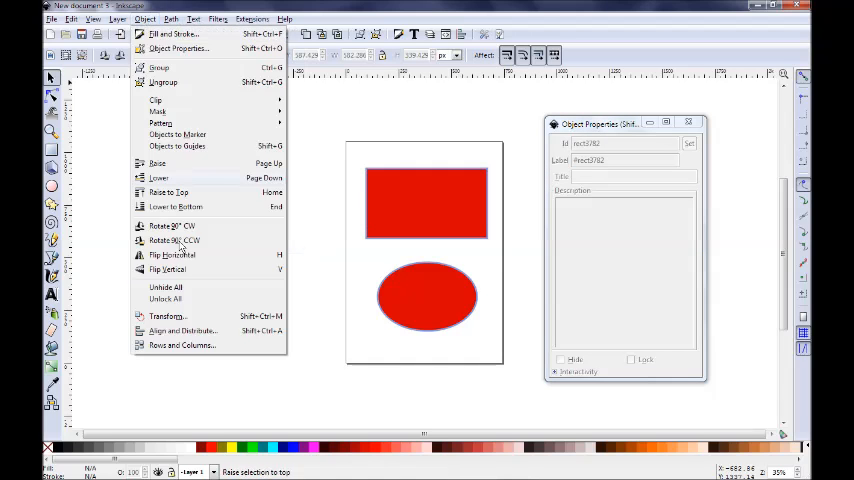
click(568, 356)
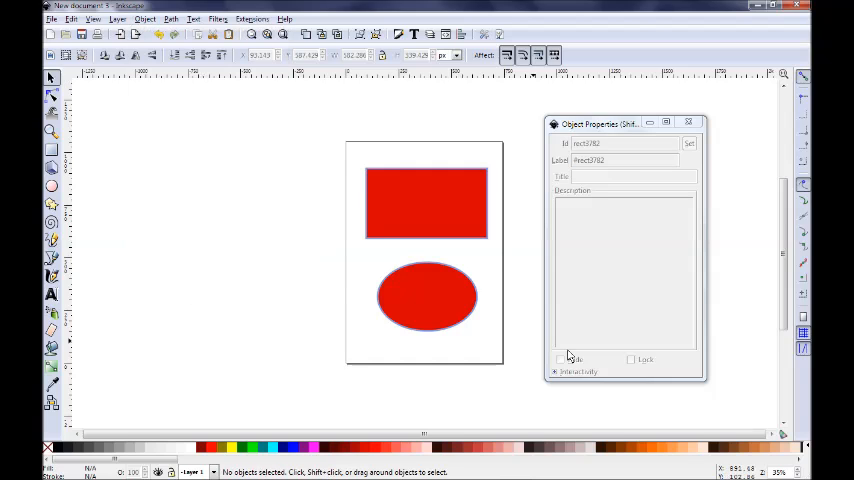
click(427, 296)
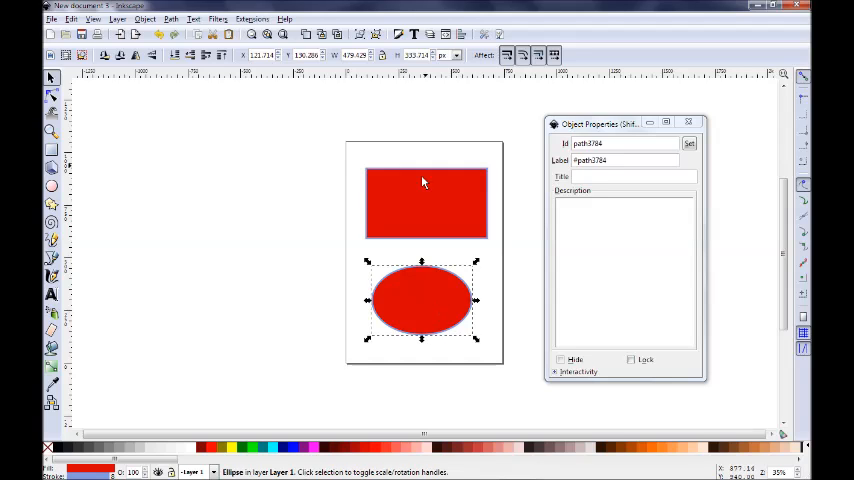
mouse_move(427, 311)
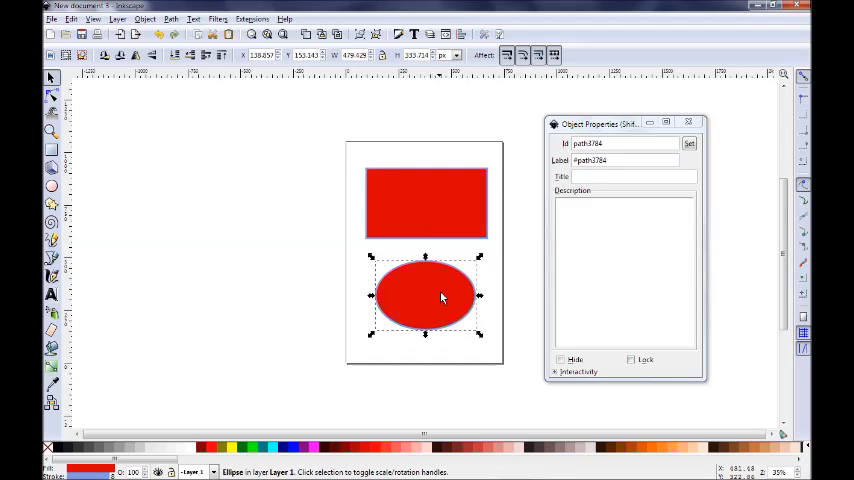
- Move the red ellipse around the page and back near the centre, reshaping it into a circle
drag(425, 297, 349, 303)
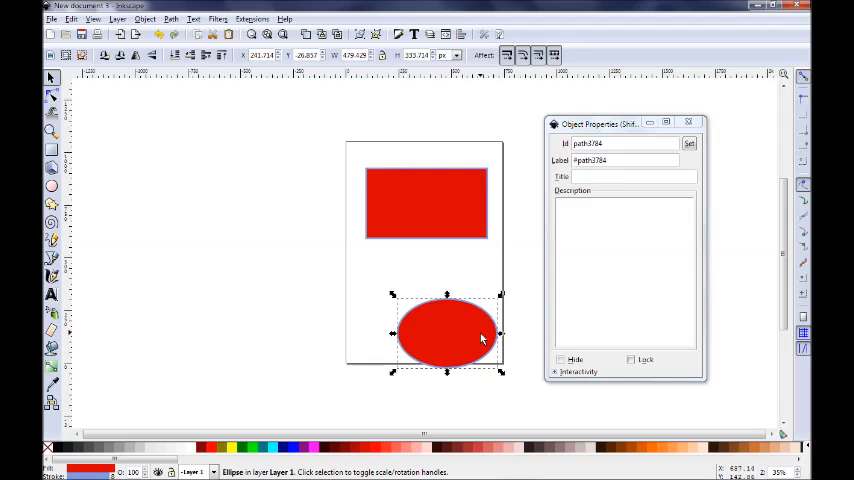
drag(480, 334, 435, 311)
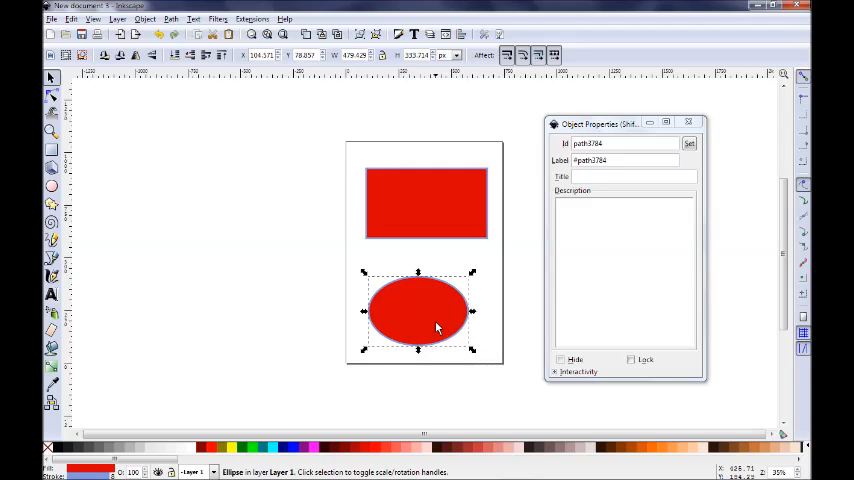
click(52, 185)
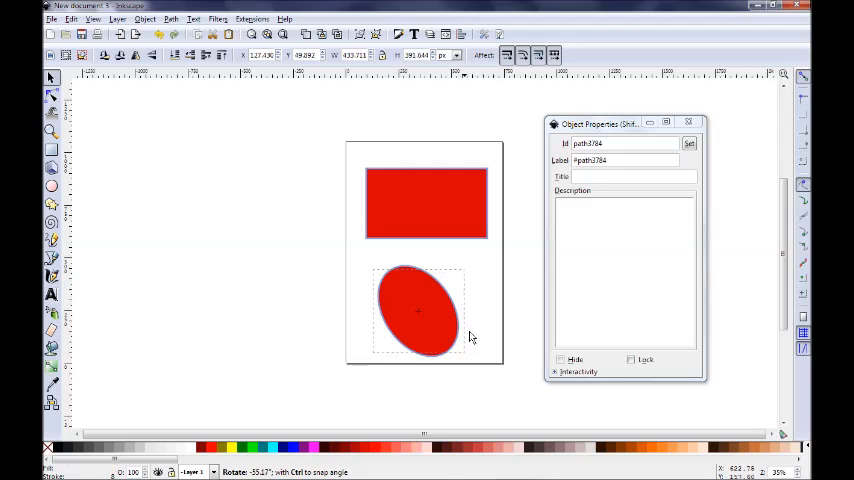
click(418, 312)
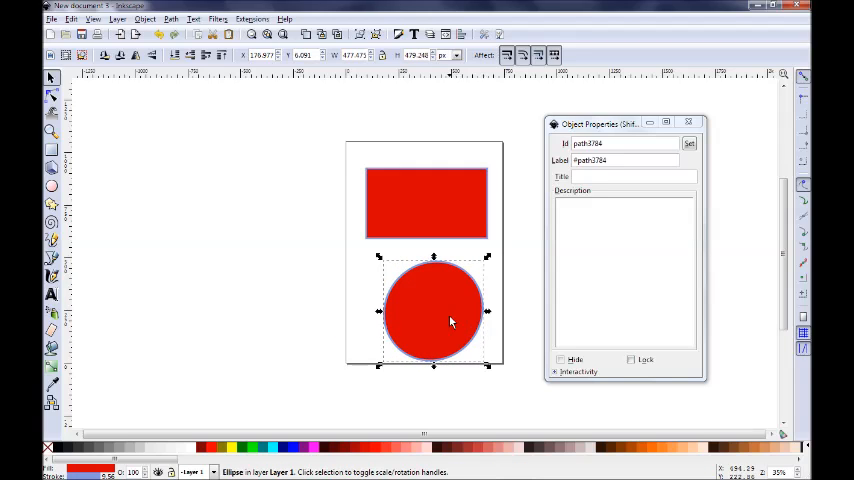
- Select the red rectangle and nudge it up to sit neatly above the circle
click(425, 203)
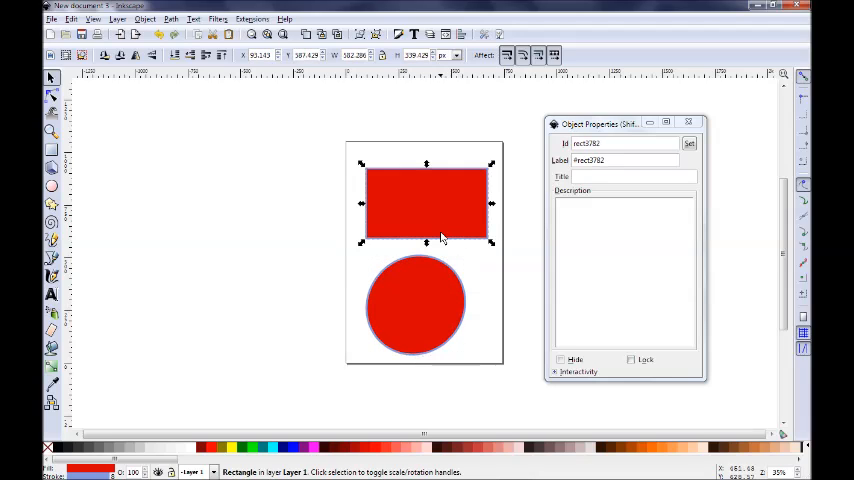
mouse_move(415, 223)
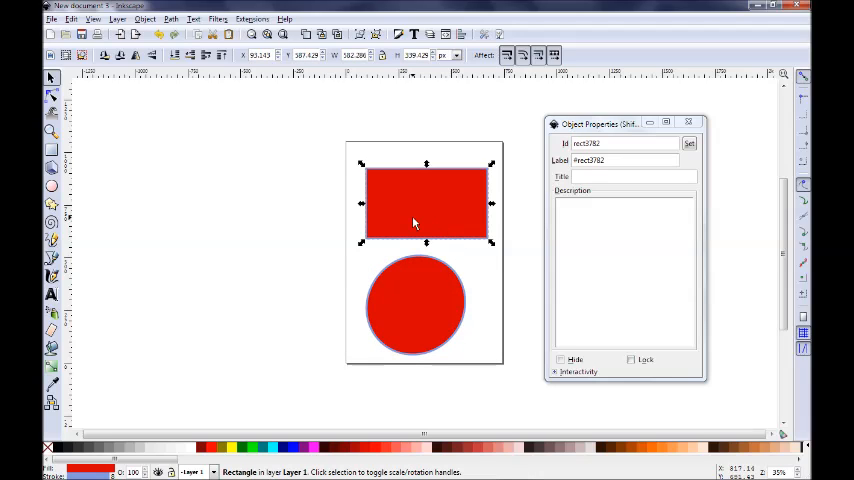
mouse_move(432, 220)
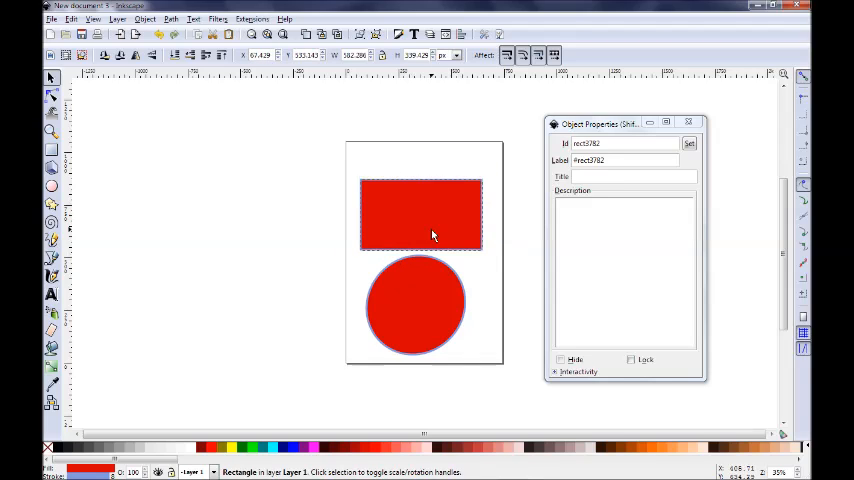
drag(432, 235, 430, 223)
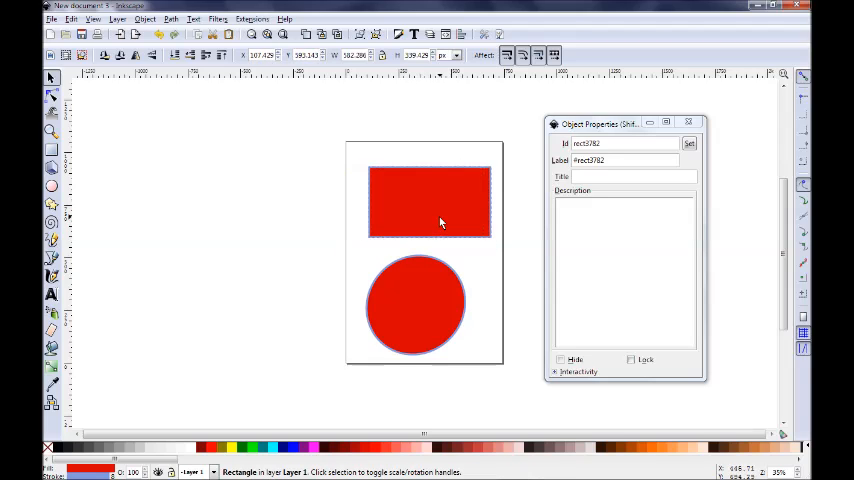
- Convert the selected red rectangle into a four-node path with Path > Object to Path
click(428, 203)
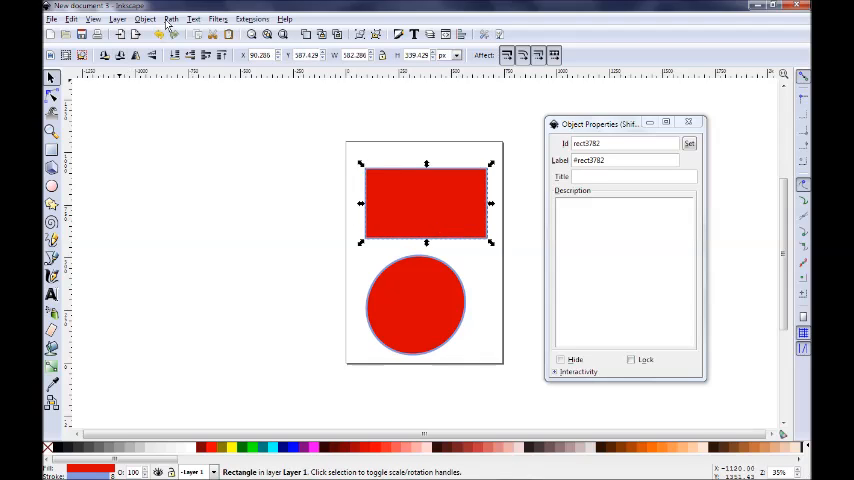
click(170, 19)
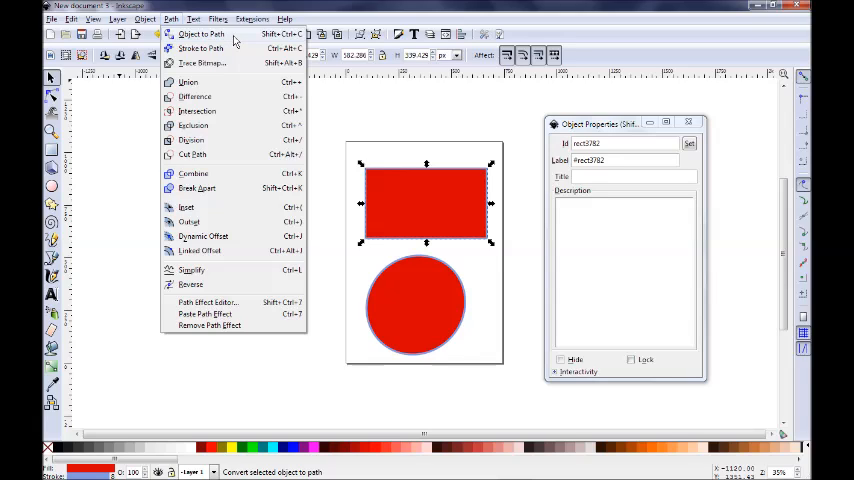
click(201, 34)
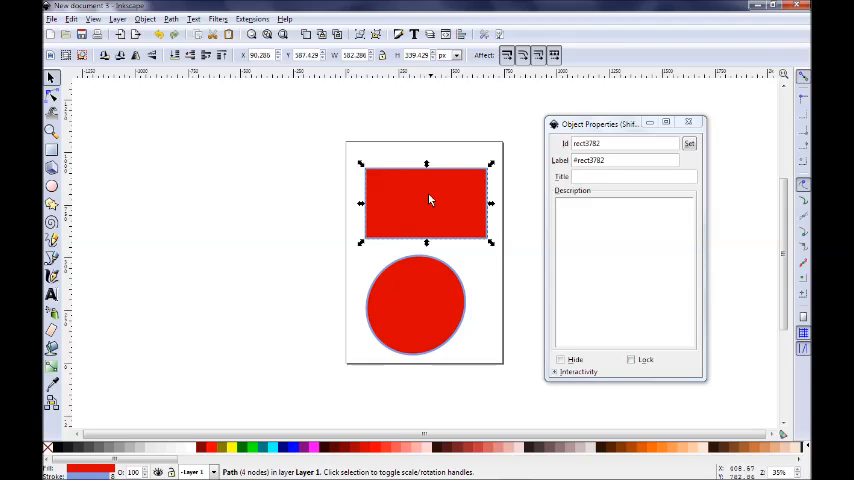
mouse_move(448, 205)
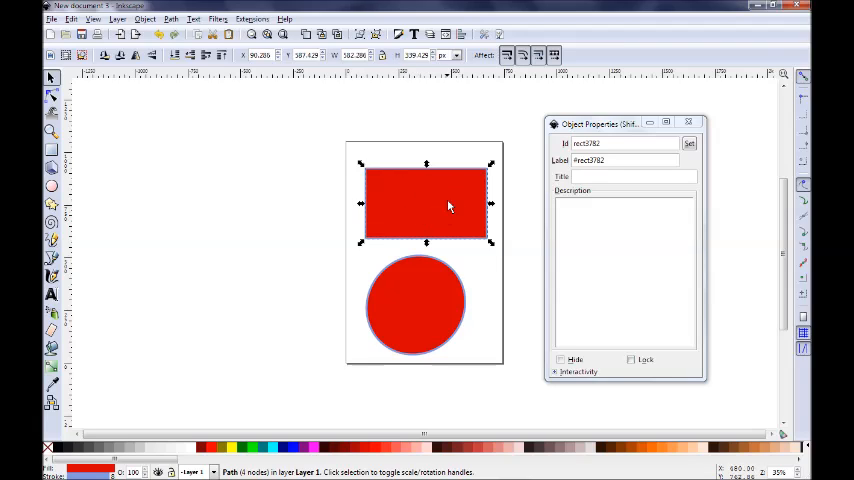
mouse_move(183, 146)
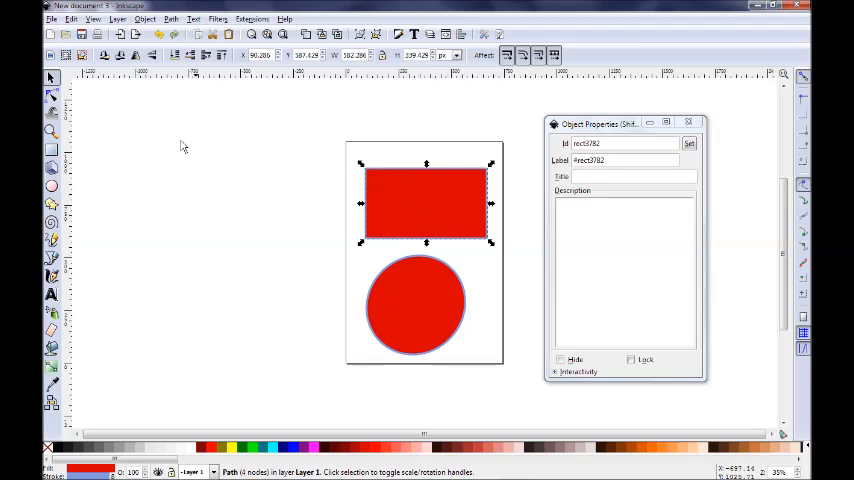
mouse_move(52, 95)
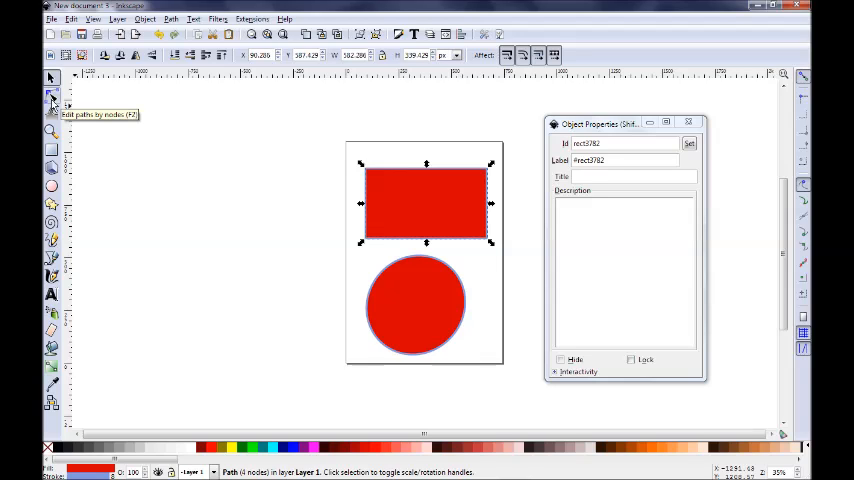
- Drag the path's corner nodes with the Node tool into a trapezoid wider at the top
click(52, 95)
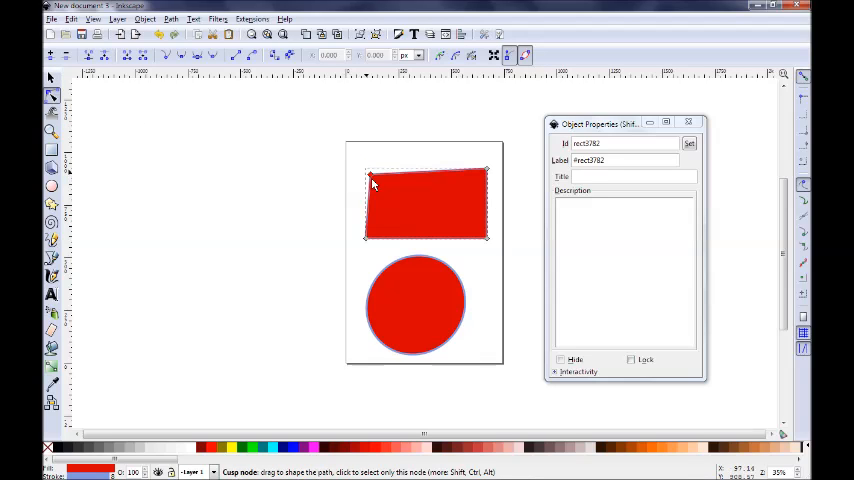
drag(372, 178, 355, 152)
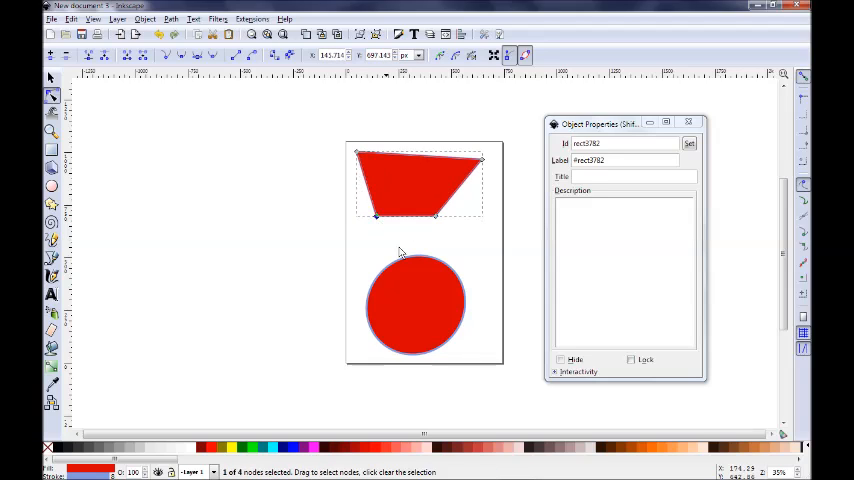
mouse_move(198, 203)
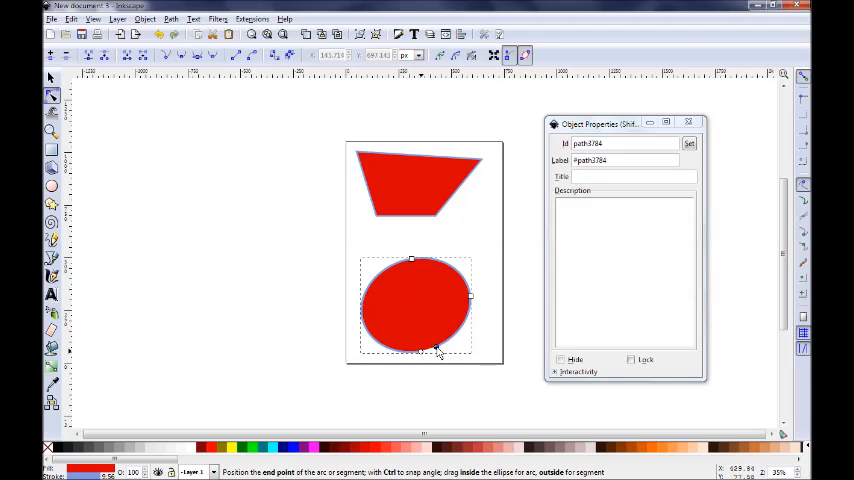
- Restore the circle from a thin sliver and convert it into an editable path
drag(410, 260, 428, 350)
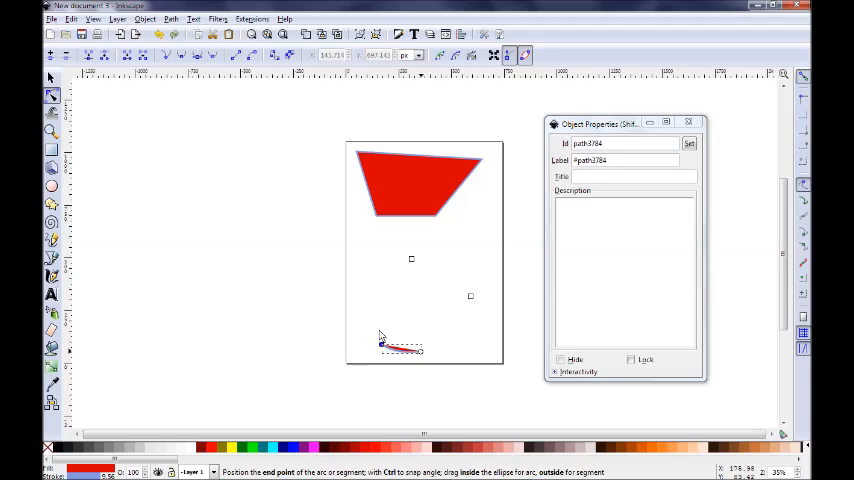
drag(382, 342, 425, 355)
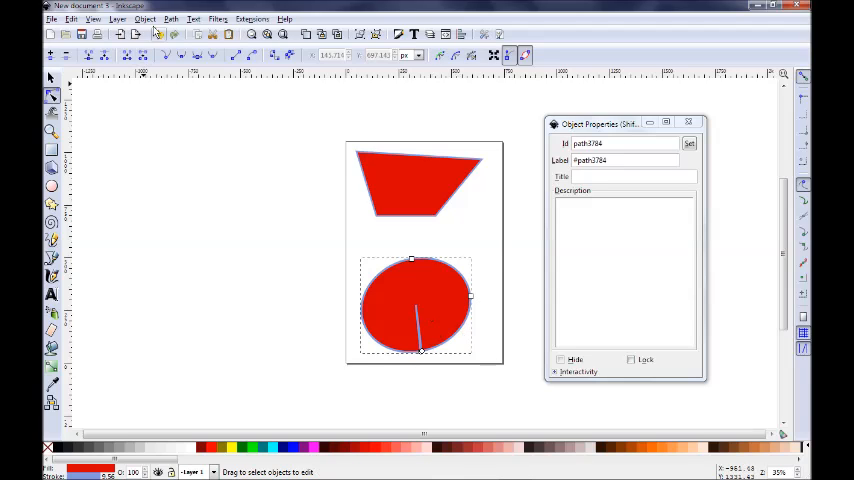
click(170, 19)
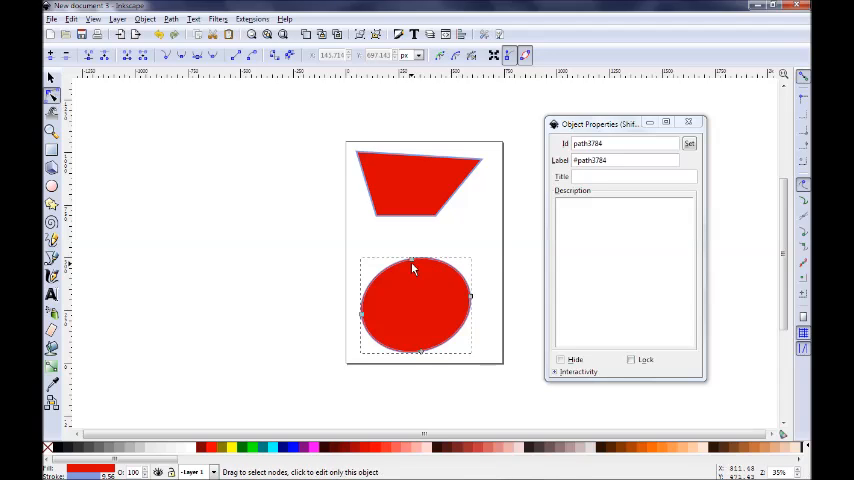
- Drag the path's nodes and handles to bend it into a curved, bean-like blob
drag(415, 268, 417, 232)
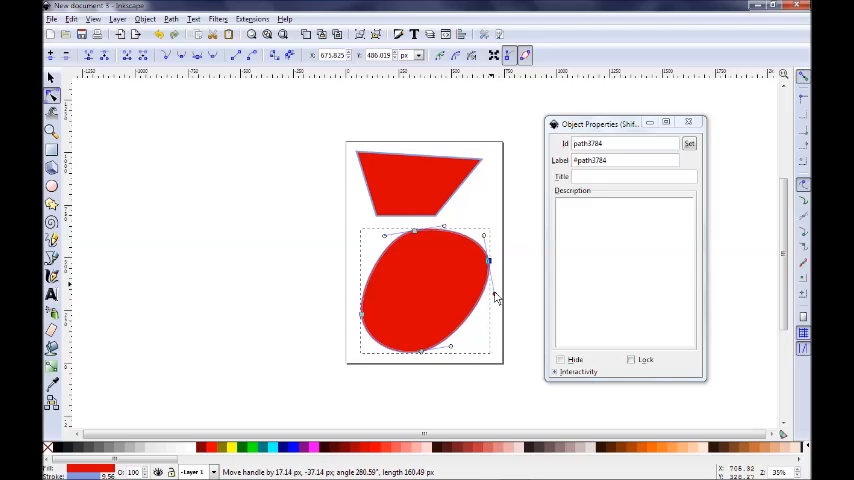
drag(490, 262, 470, 272)
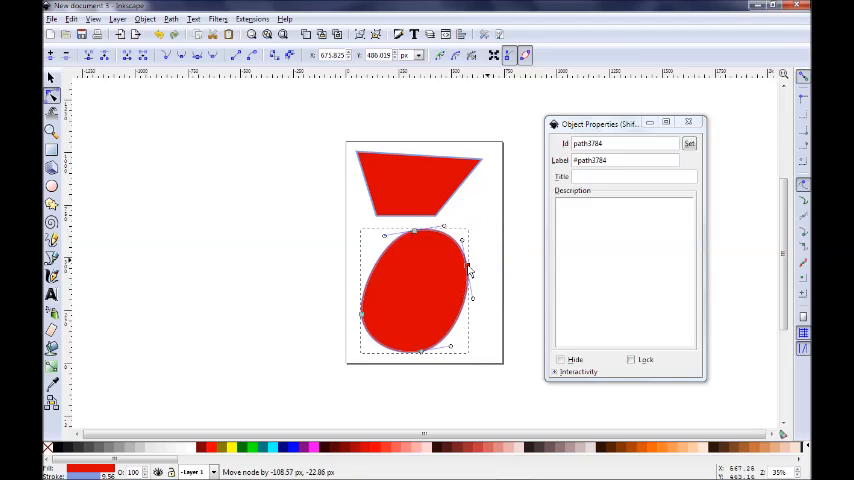
drag(468, 272, 410, 308)
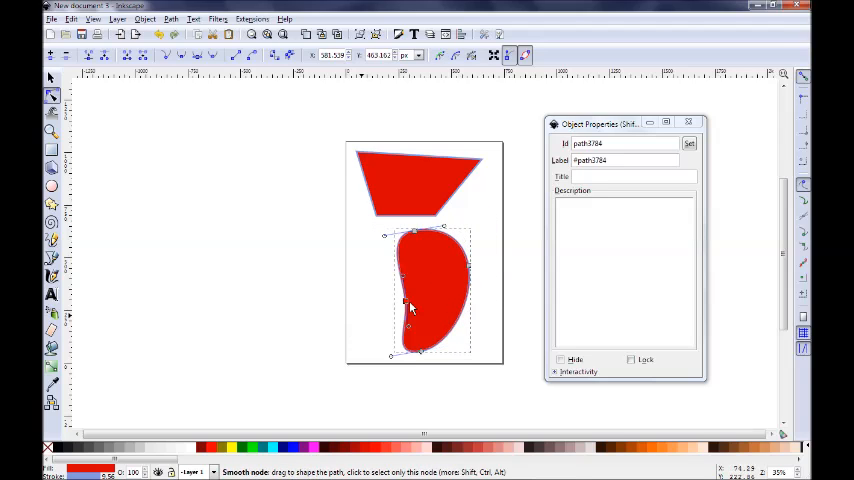
drag(408, 307, 427, 294)
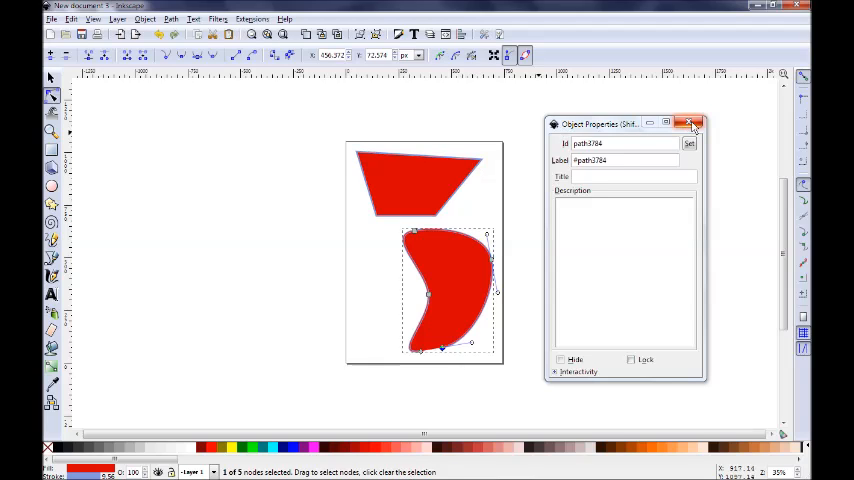
- Close Object Properties and move the blob up to overlap the trapezoid's lower part
click(697, 123)
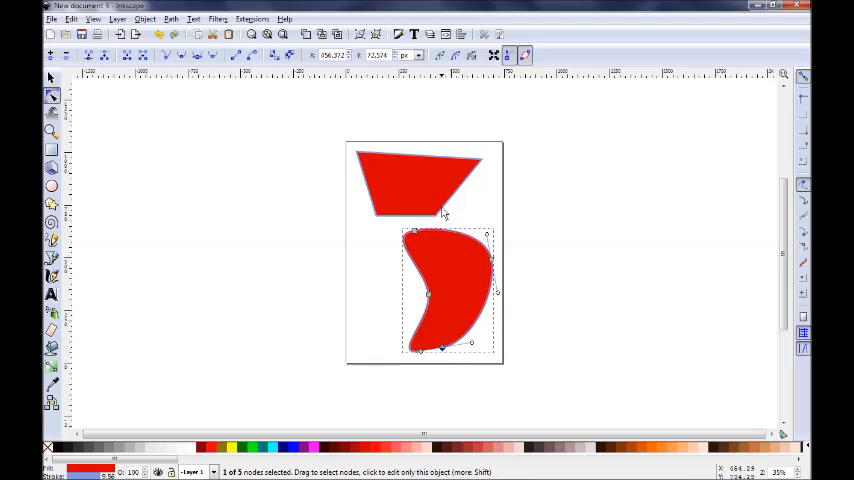
mouse_move(432, 250)
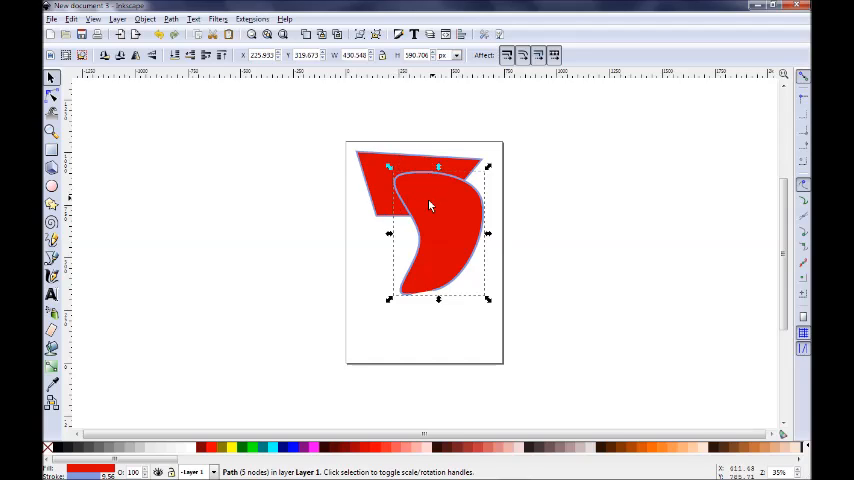
drag(430, 220, 430, 205)
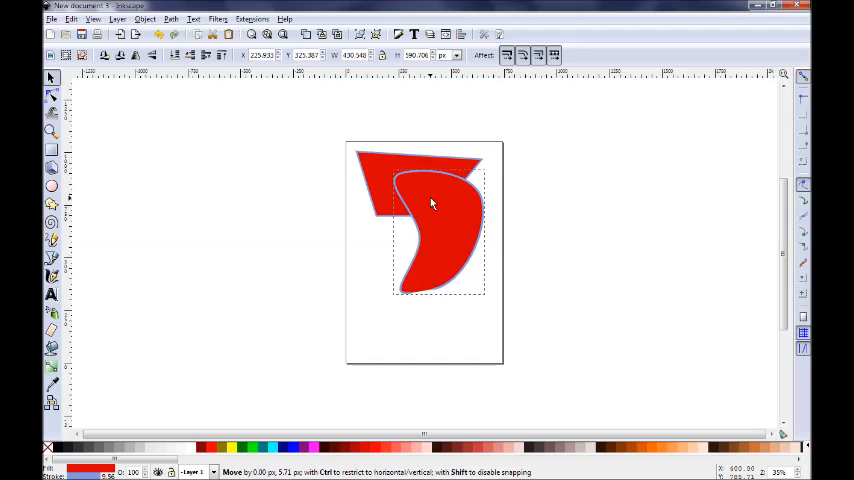
drag(432, 203, 435, 194)
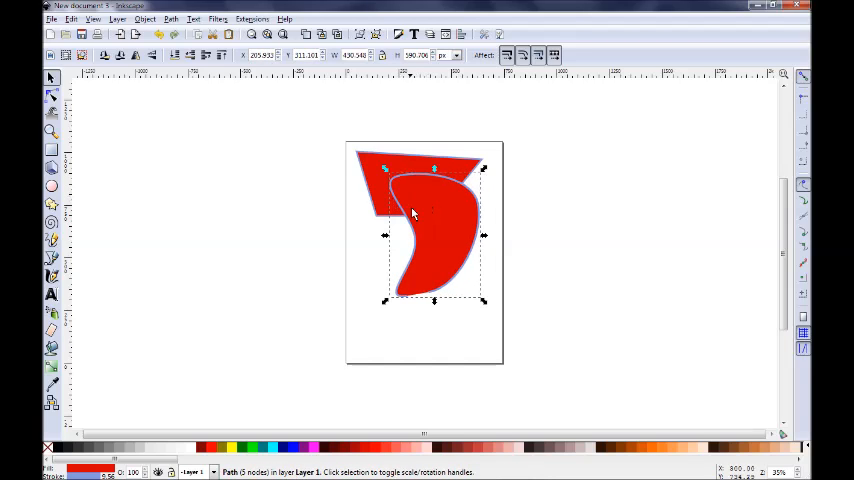
mouse_move(417, 197)
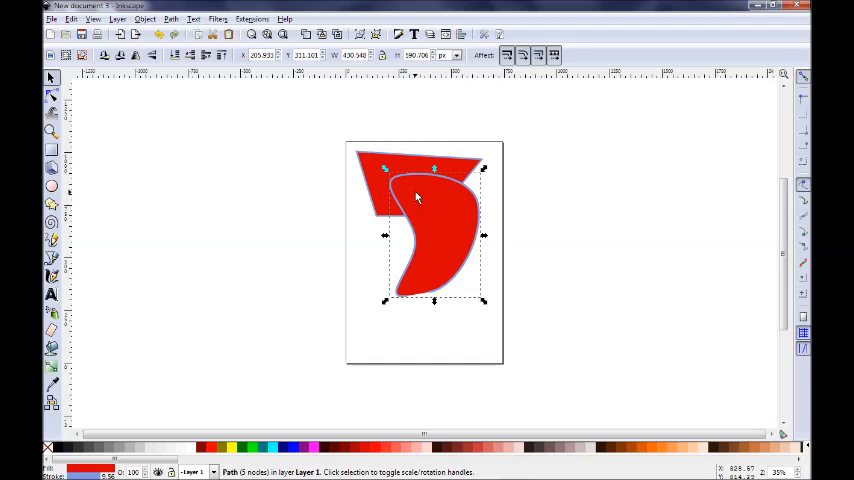
- Lower the blob one step in stacking order so it sits behind the trapezoid
click(144, 19)
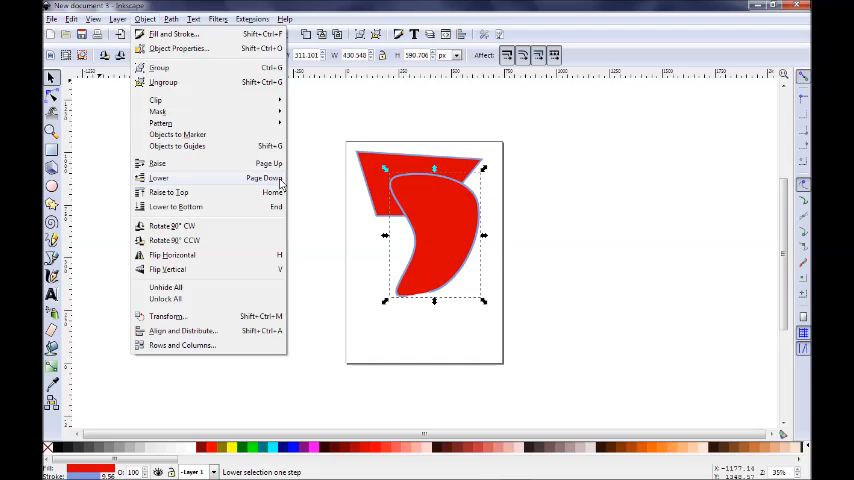
click(158, 178)
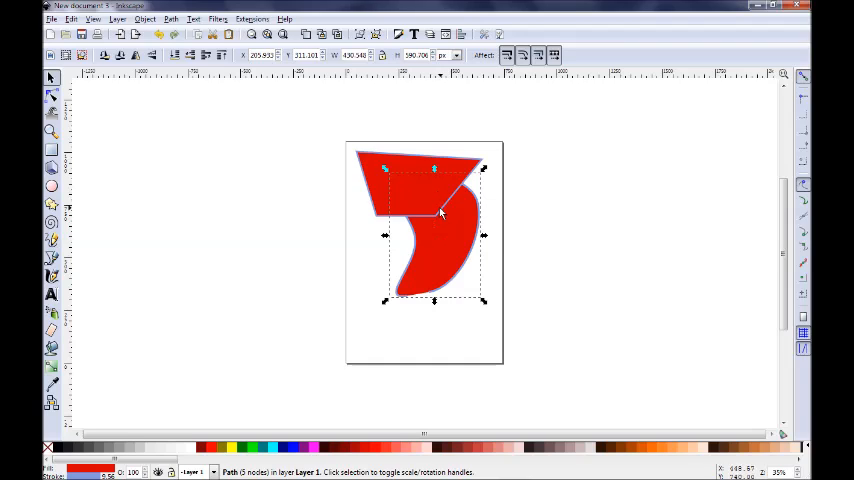
mouse_move(432, 260)
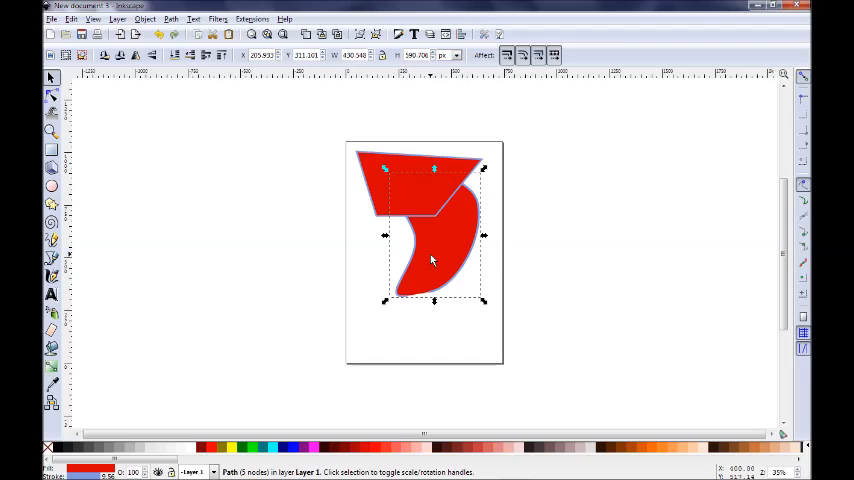
mouse_move(447, 254)
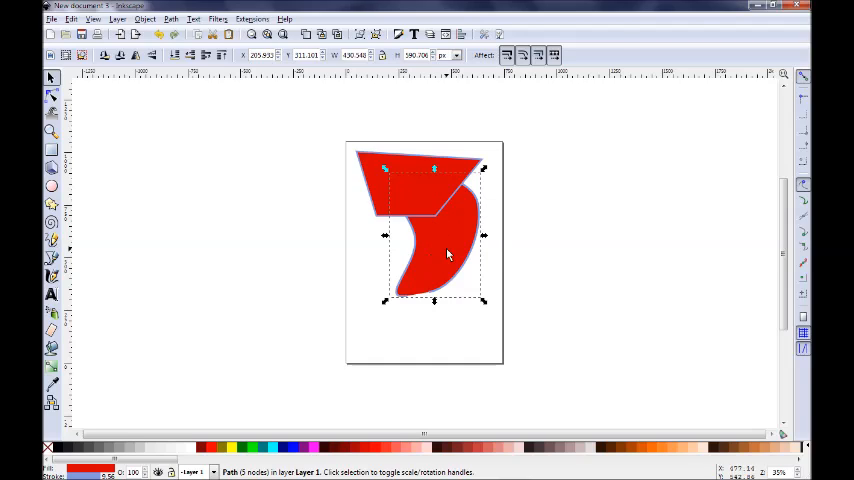
mouse_move(296, 161)
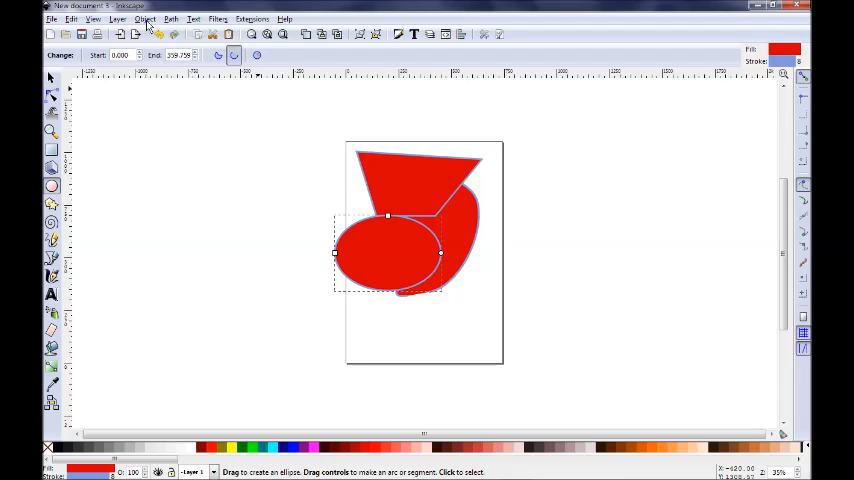
- Drag the round blob lower, then fit the red trapezoid snugly against the blobs' base
click(144, 19)
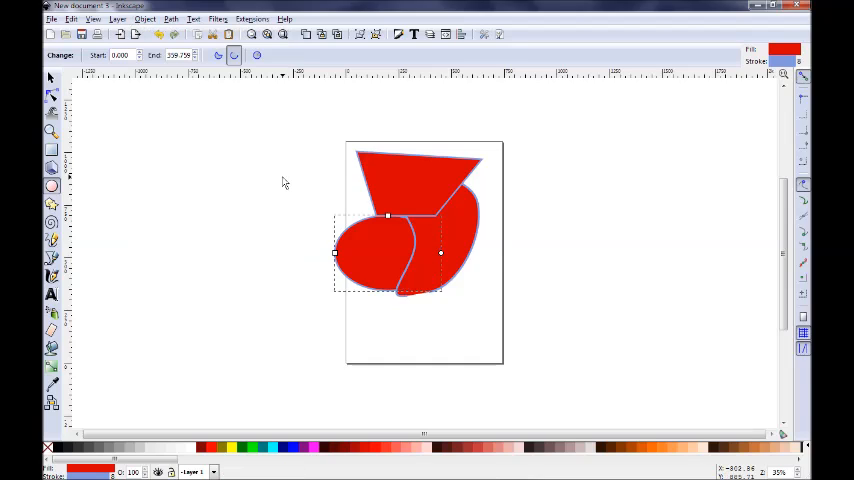
mouse_move(483, 284)
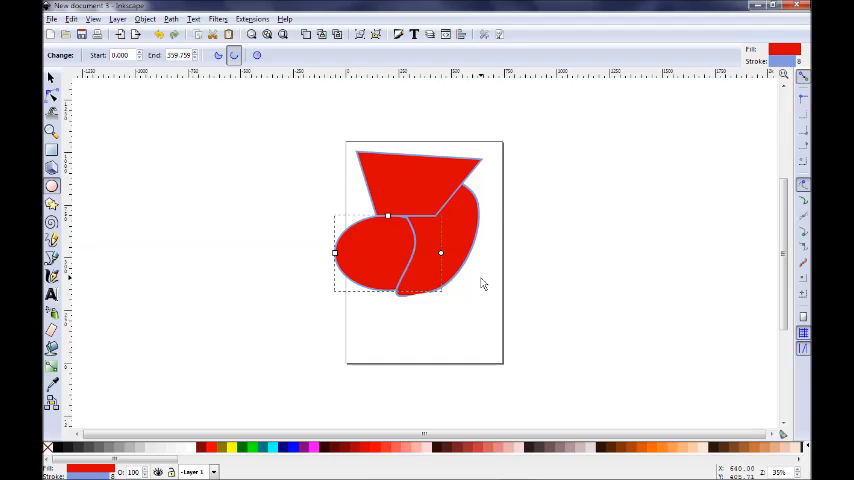
mouse_move(398, 197)
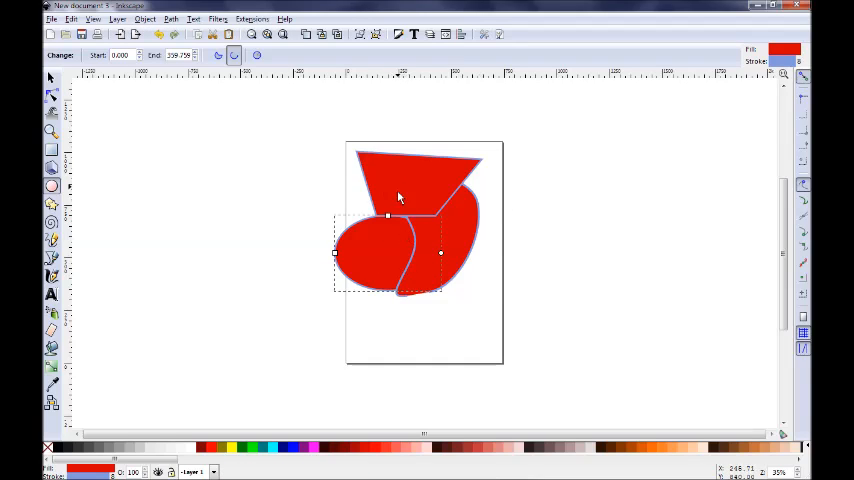
mouse_move(398, 226)
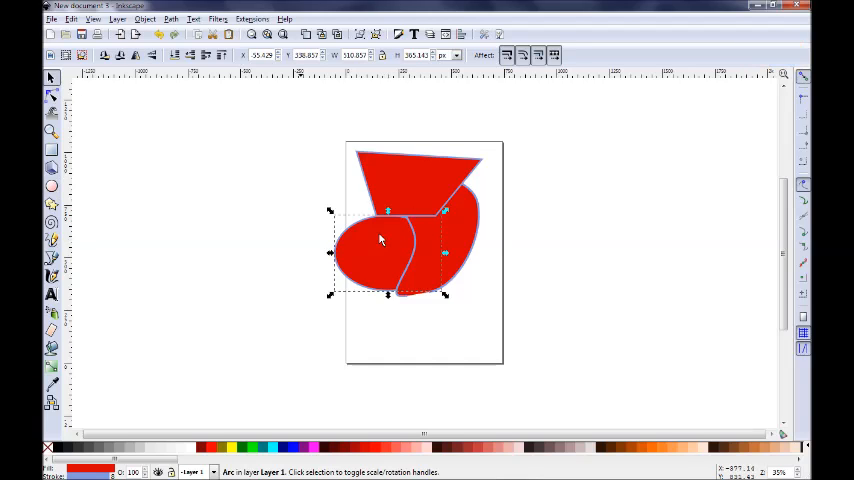
drag(380, 238, 380, 298)
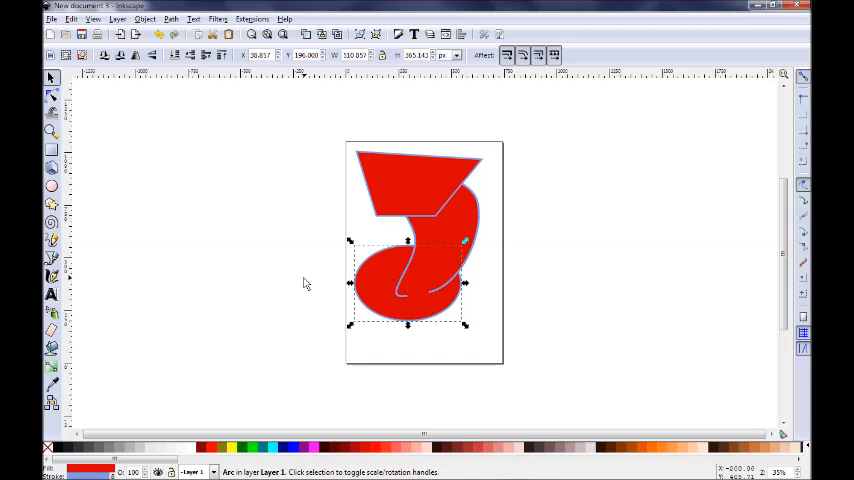
mouse_move(428, 205)
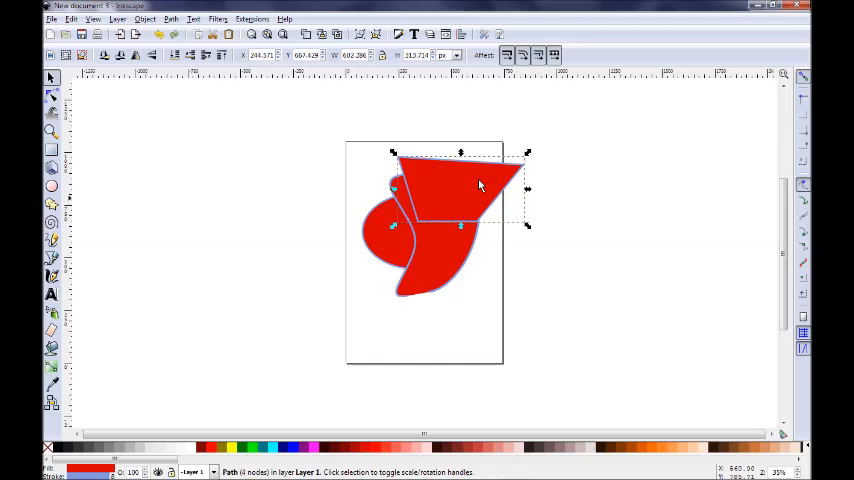
drag(480, 185, 425, 320)
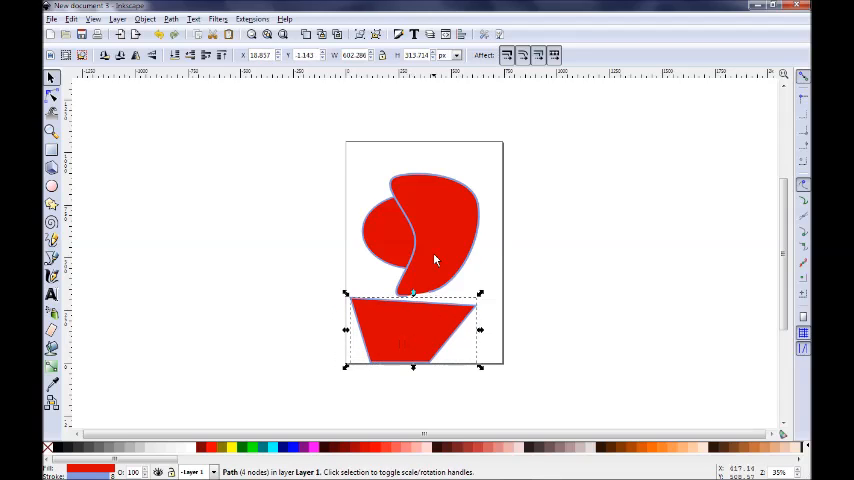
drag(410, 260, 428, 308)
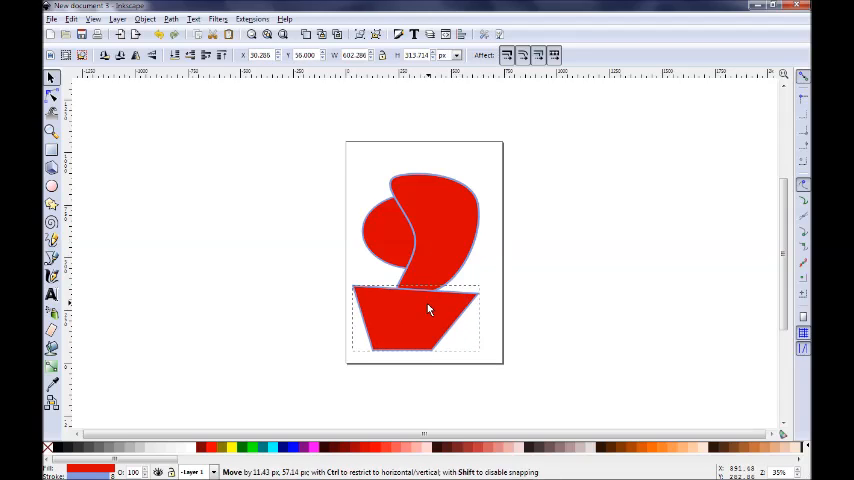
drag(428, 308, 435, 295)
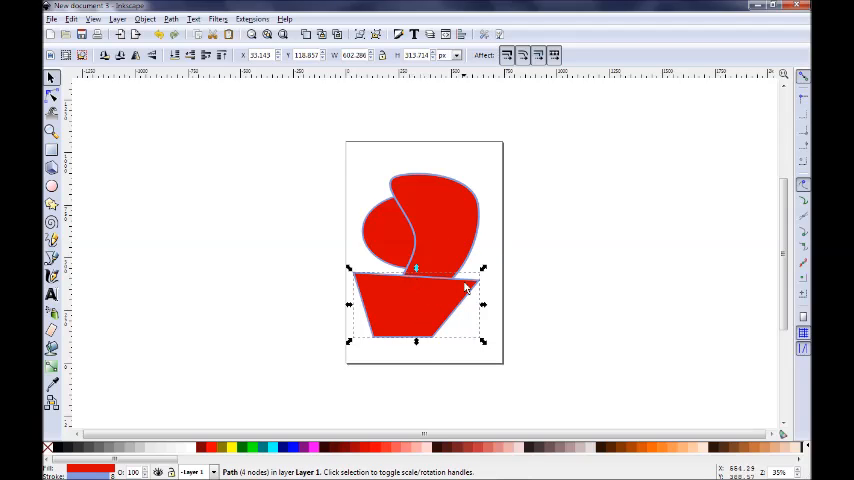
mouse_move(410, 302)
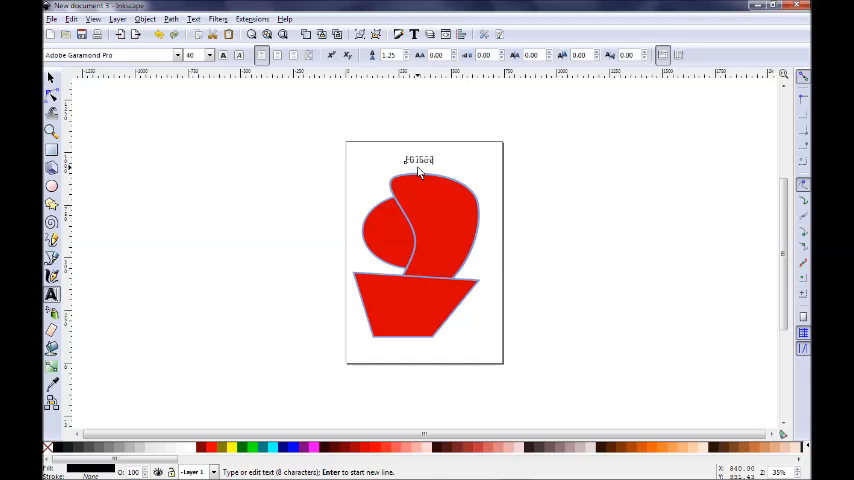
- Add the text 'Hi there' over the red blob and lower it one level behind the blob
text(Hi there)
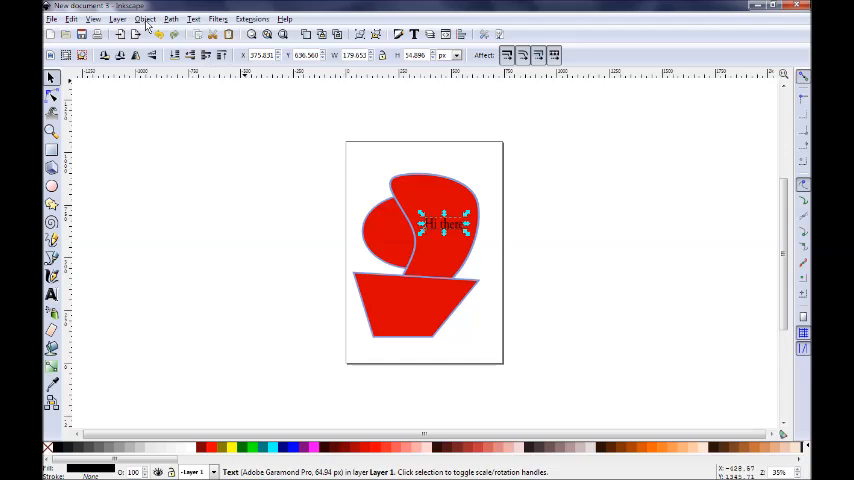
click(145, 18)
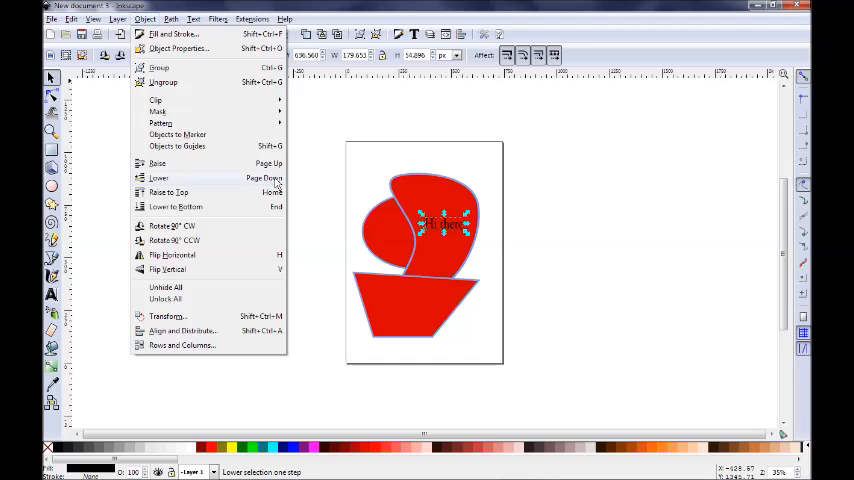
click(158, 177)
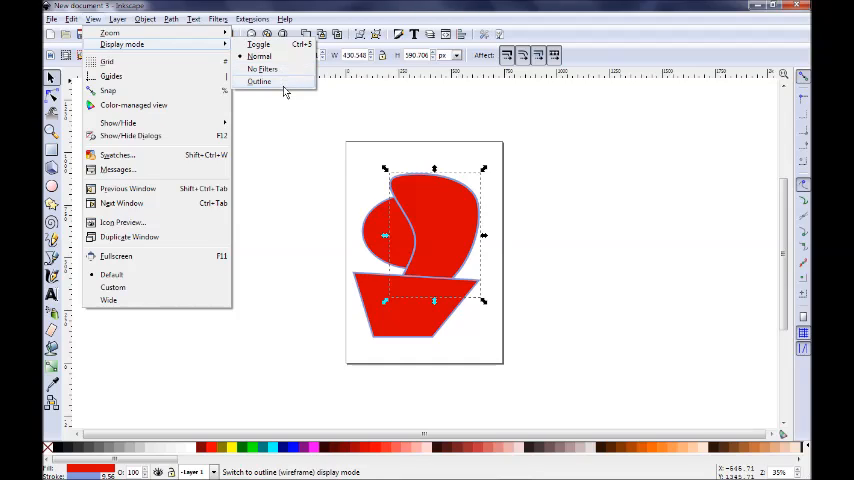
- In Outline display mode, raise the 'Hi there' text to the top, then return to Normal display
click(259, 82)
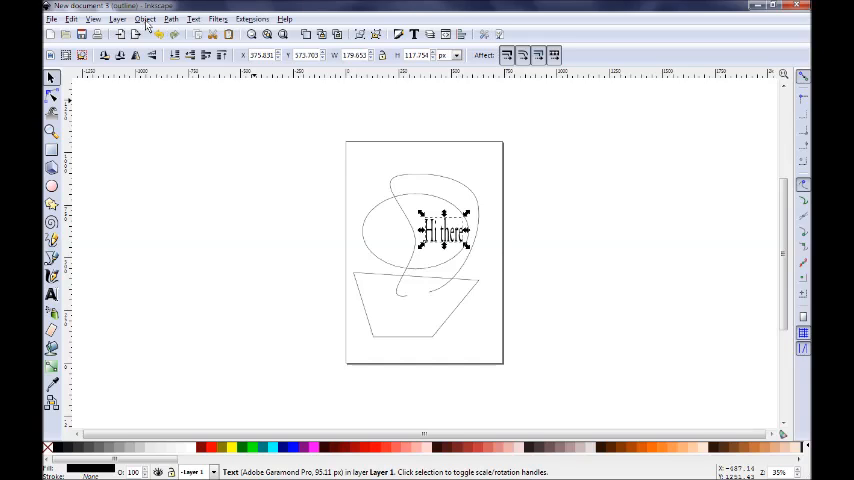
click(145, 18)
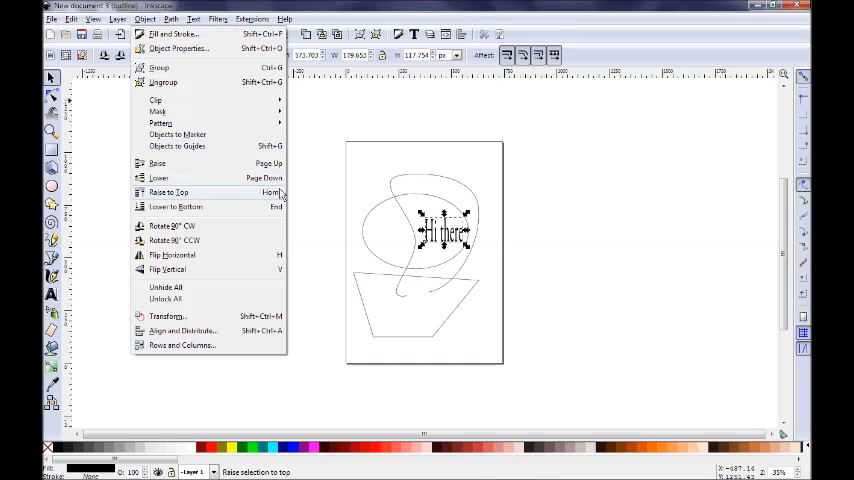
click(168, 192)
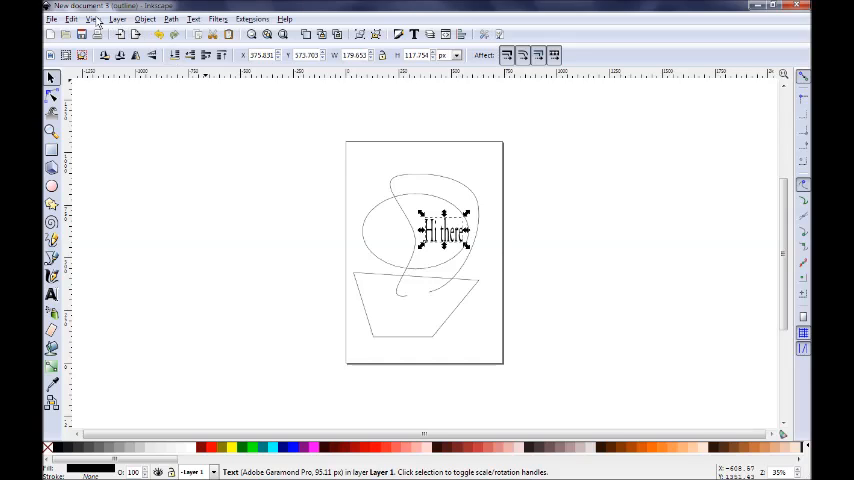
click(92, 19)
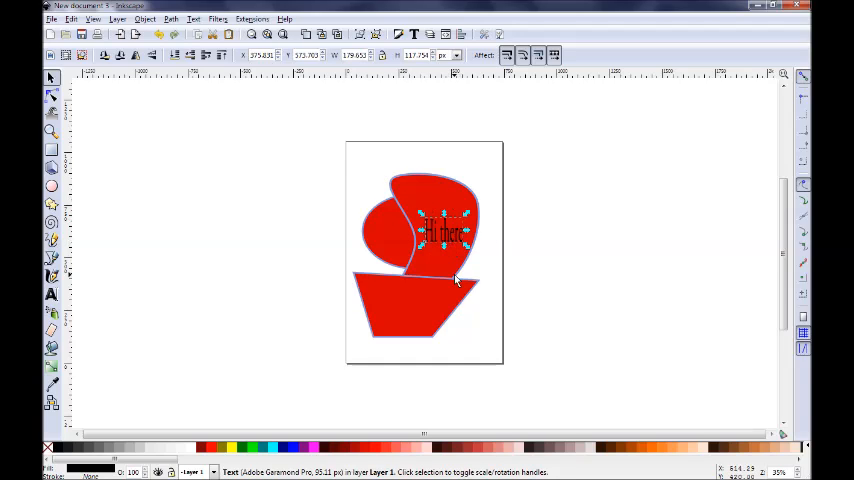
mouse_move(460, 248)
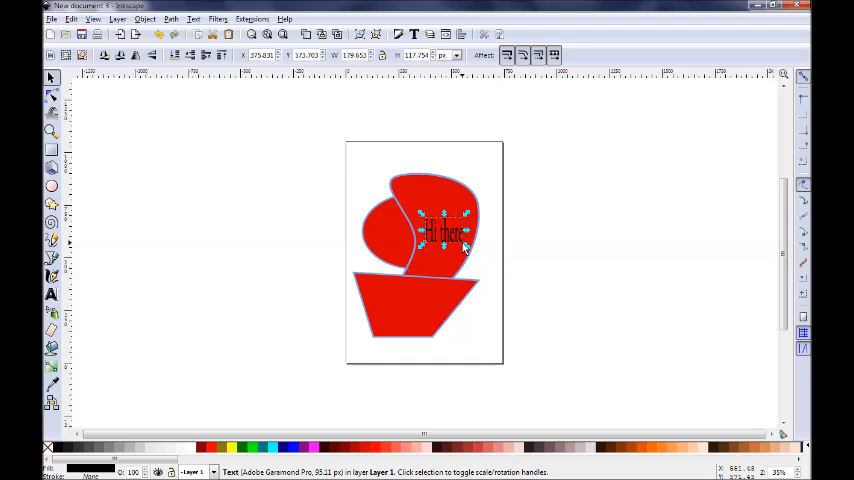
mouse_move(463, 250)
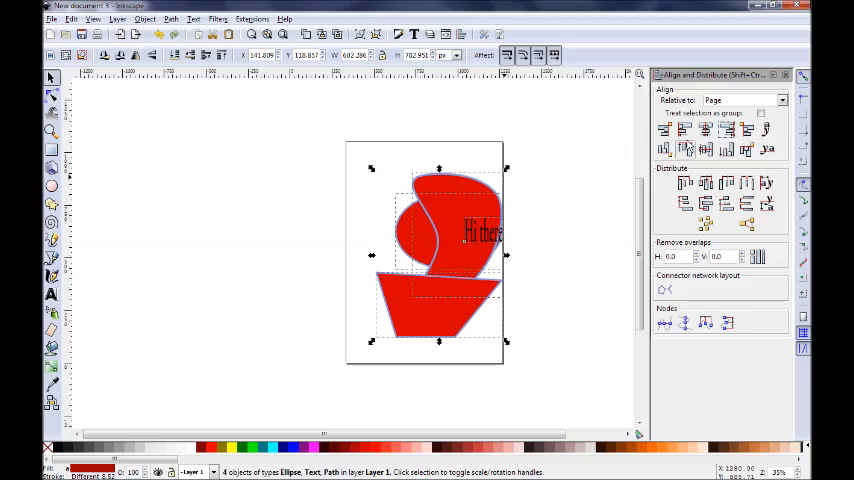
- Align all four objects' left edges to the page's left edge via Align and Distribute
click(684, 131)
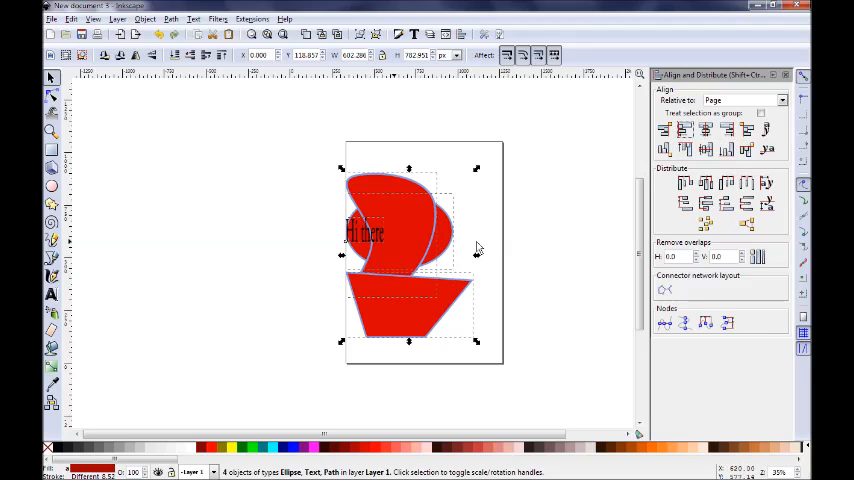
mouse_move(417, 237)
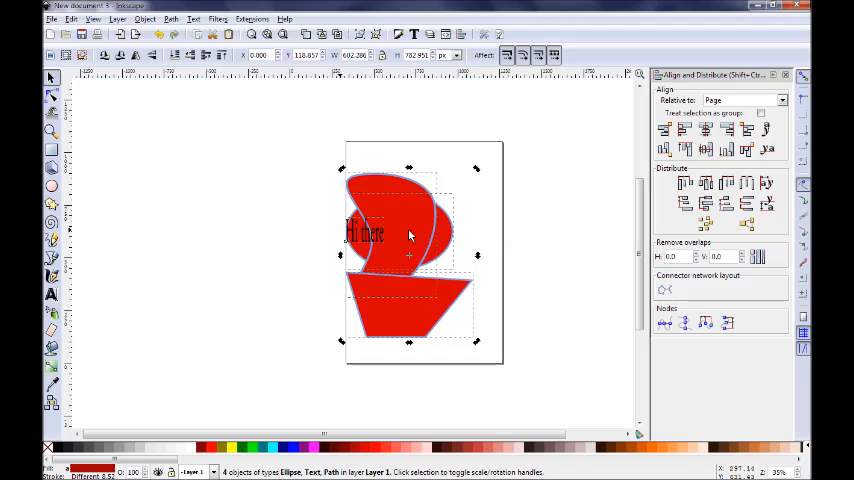
mouse_move(500, 293)
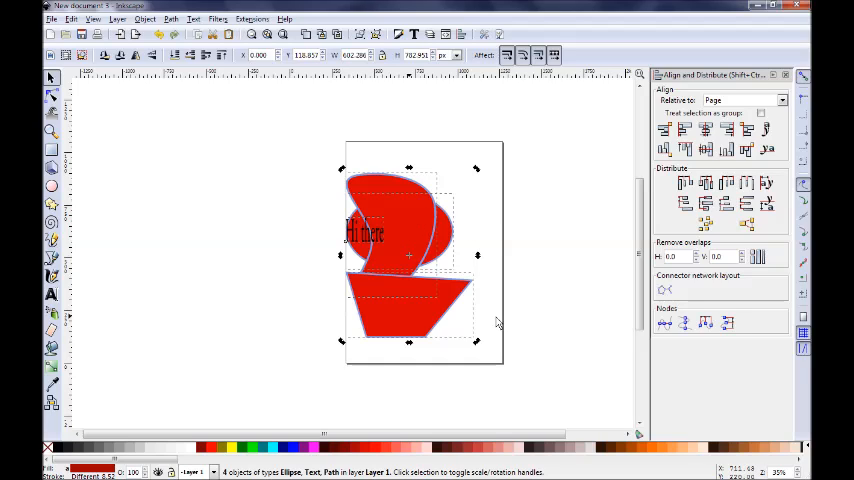
mouse_move(546, 256)
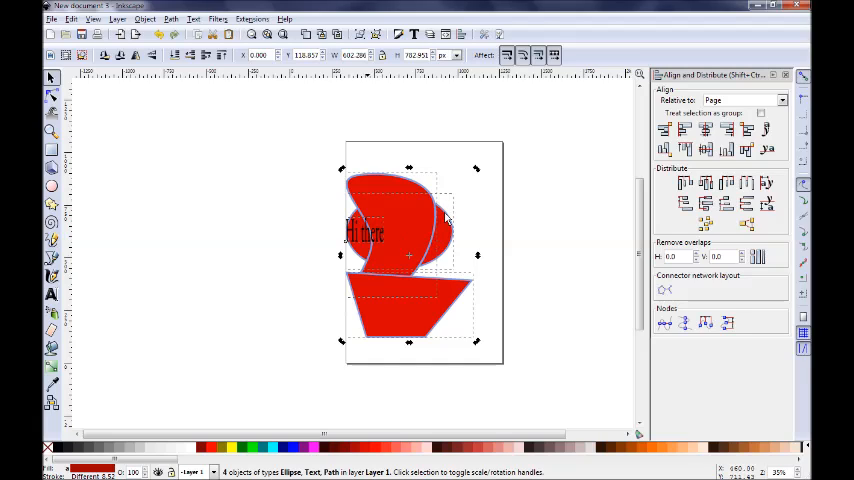
mouse_move(420, 240)
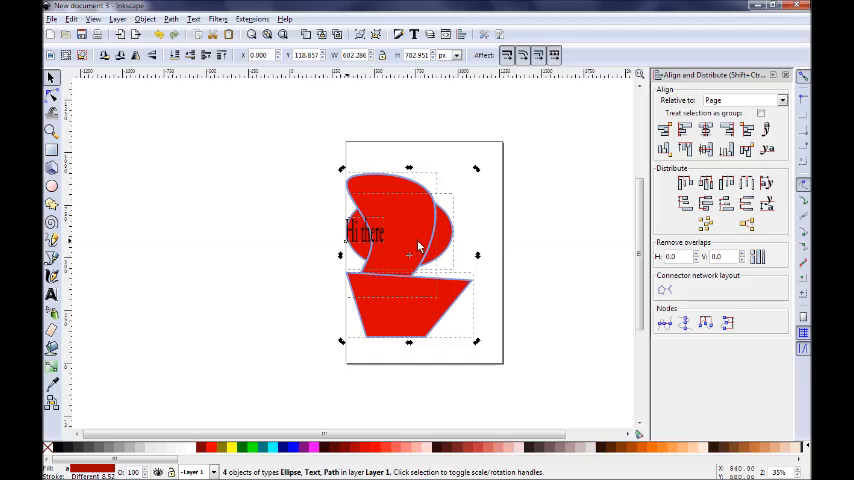
mouse_move(416, 221)
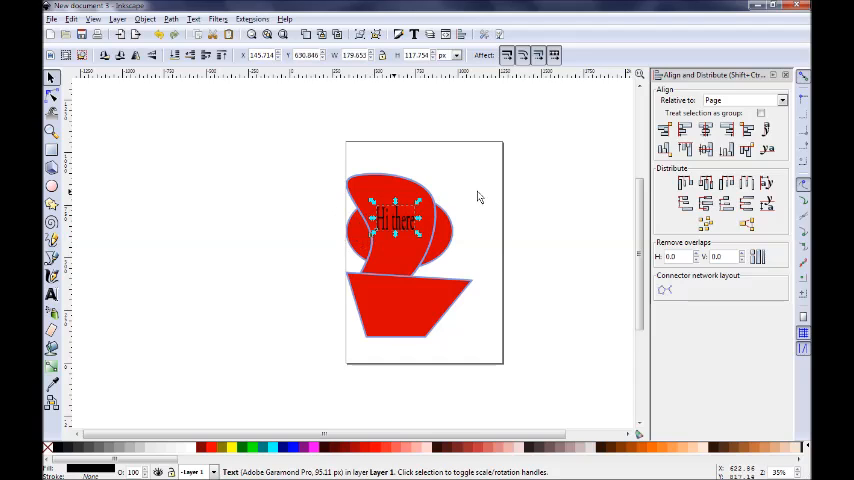
- Move the 'Hi there' text off the blob to the page's upper-right corner
drag(395, 220, 468, 185)
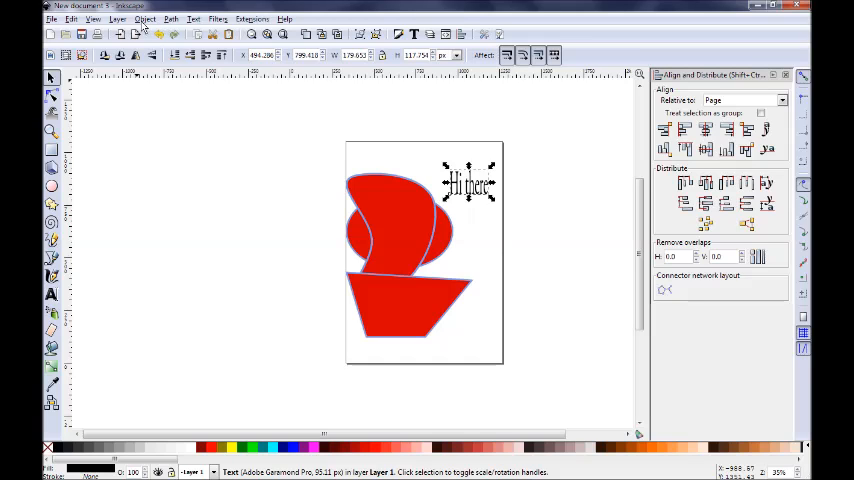
click(170, 18)
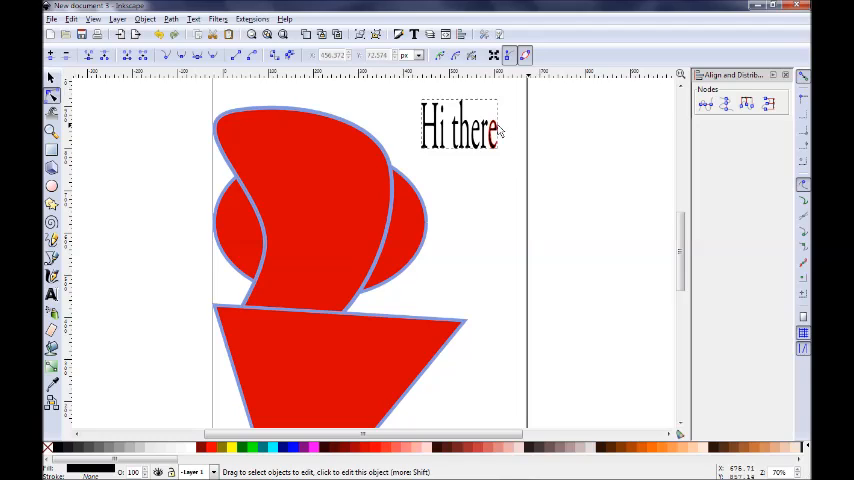
mouse_move(503, 132)
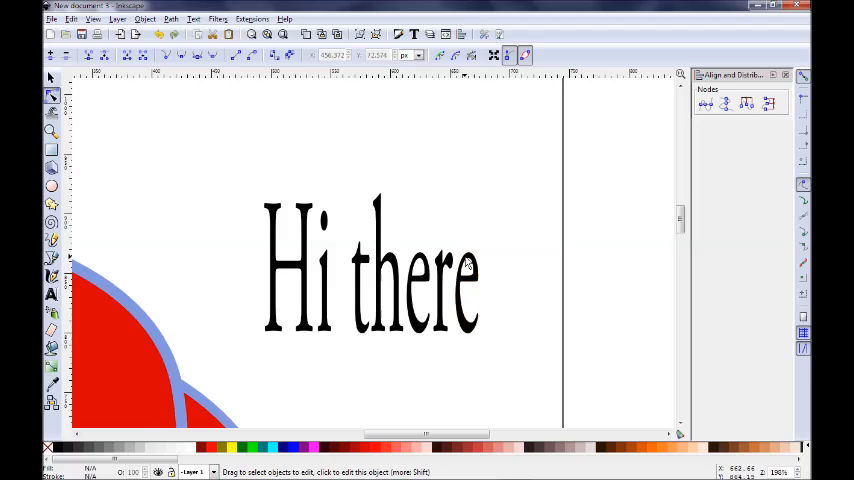
- Node-edit the final letter e of 'Hi there', dragging its nodes into a distorted shape
click(468, 290)
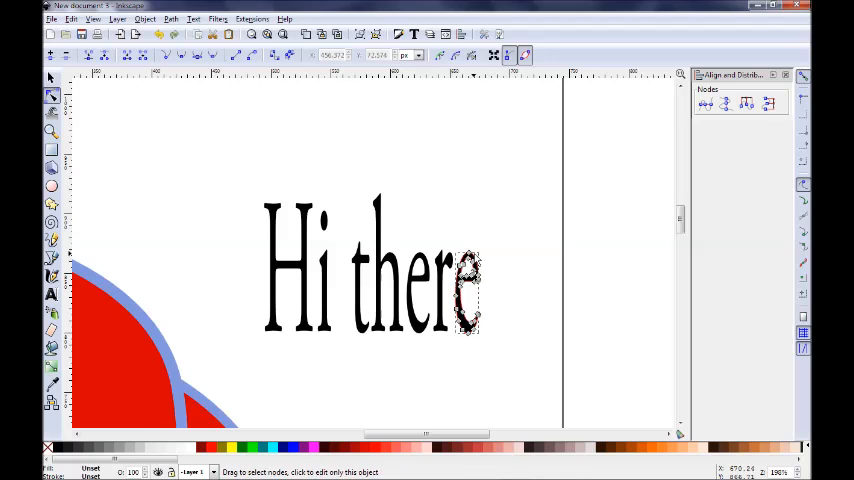
drag(468, 325, 468, 240)
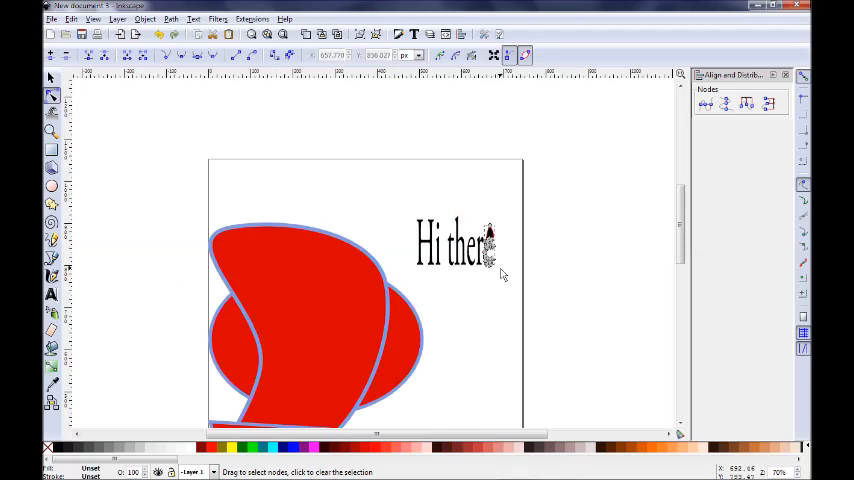
scroll(down, 3)
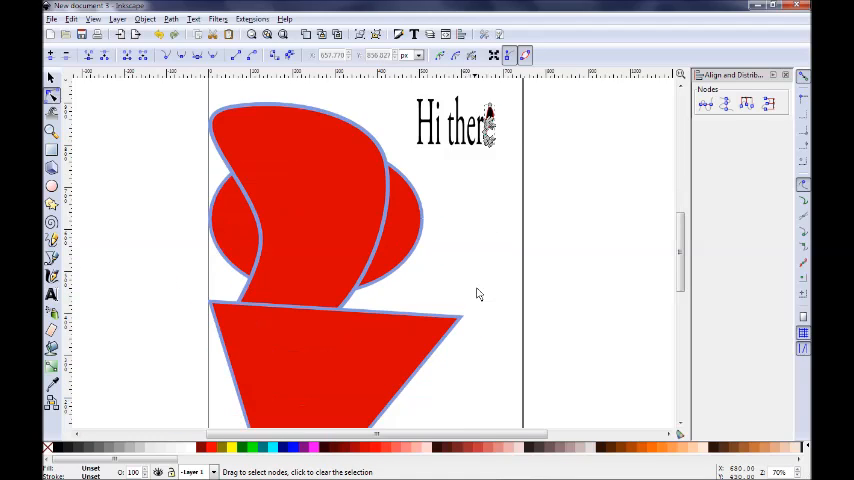